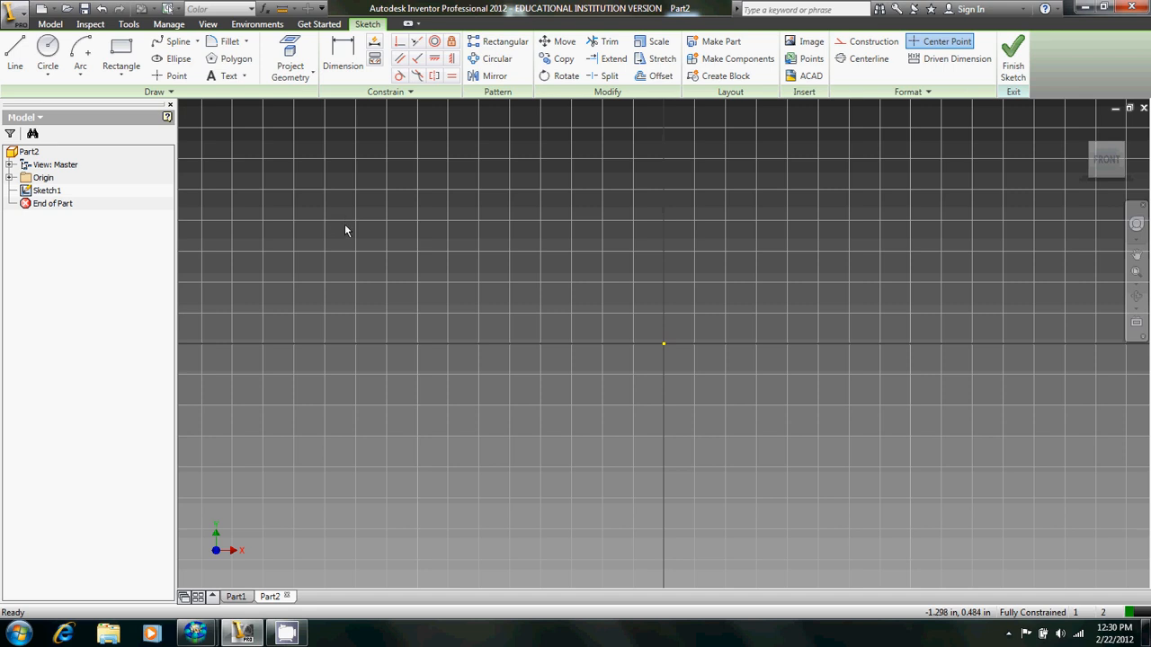
pyautogui.moveTo(358, 225)
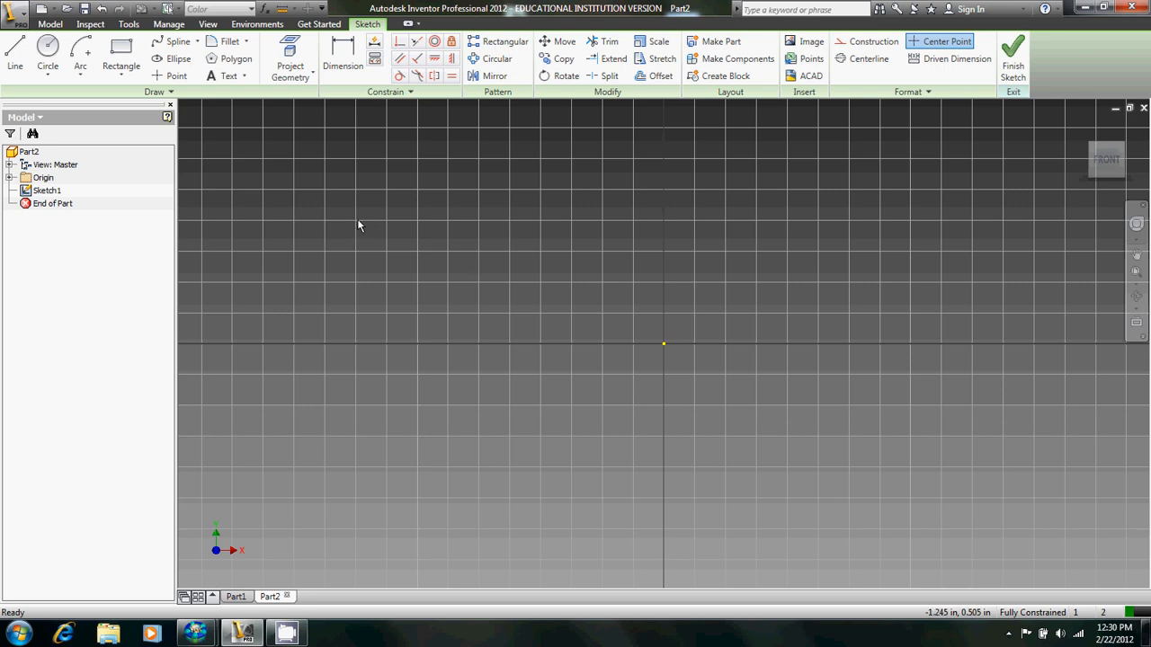
# Draw the stepped closed profile with the Line tool, its first vertical edge .25 tall.
pyautogui.click(47, 54)
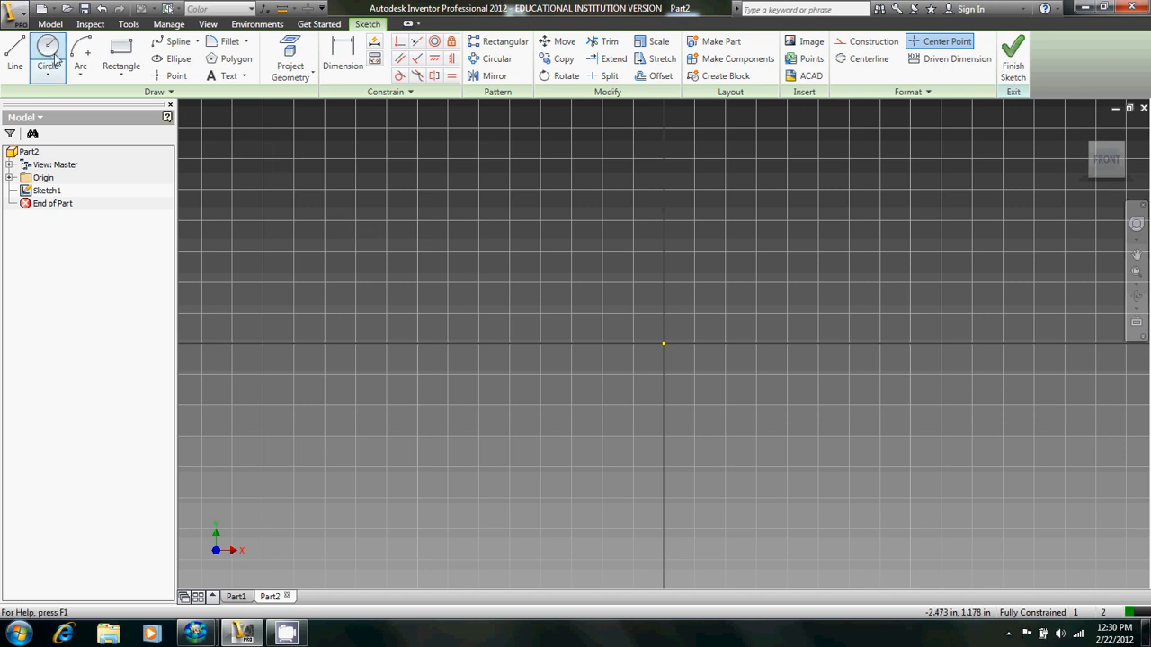
pyautogui.click(14, 58)
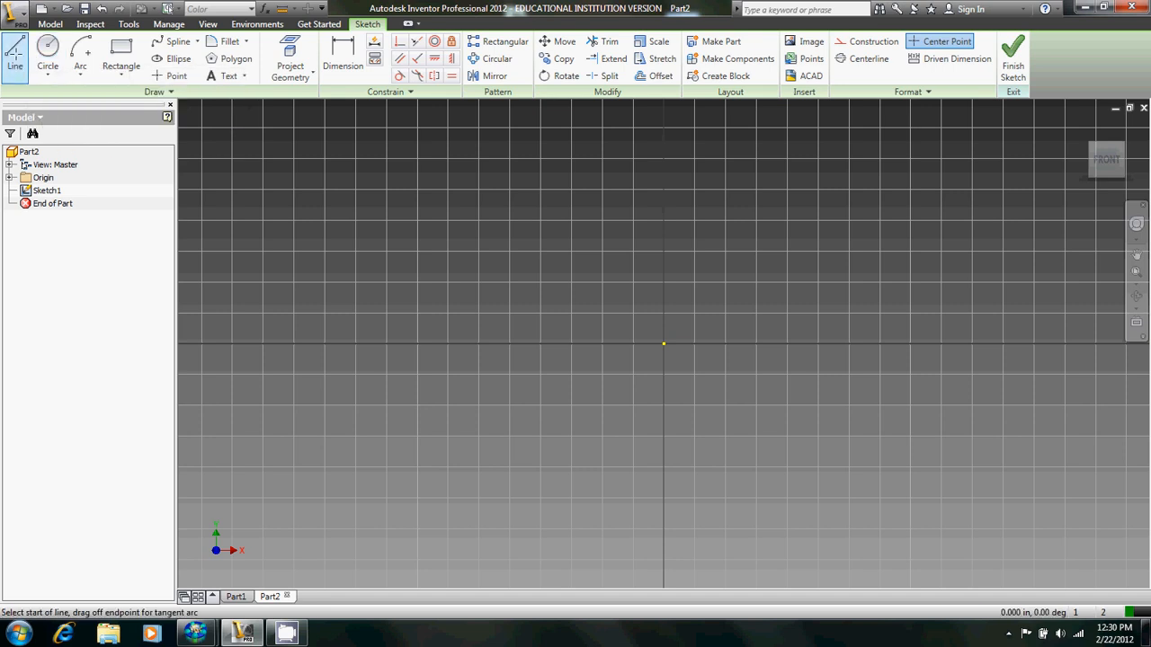
pyautogui.moveTo(651, 376)
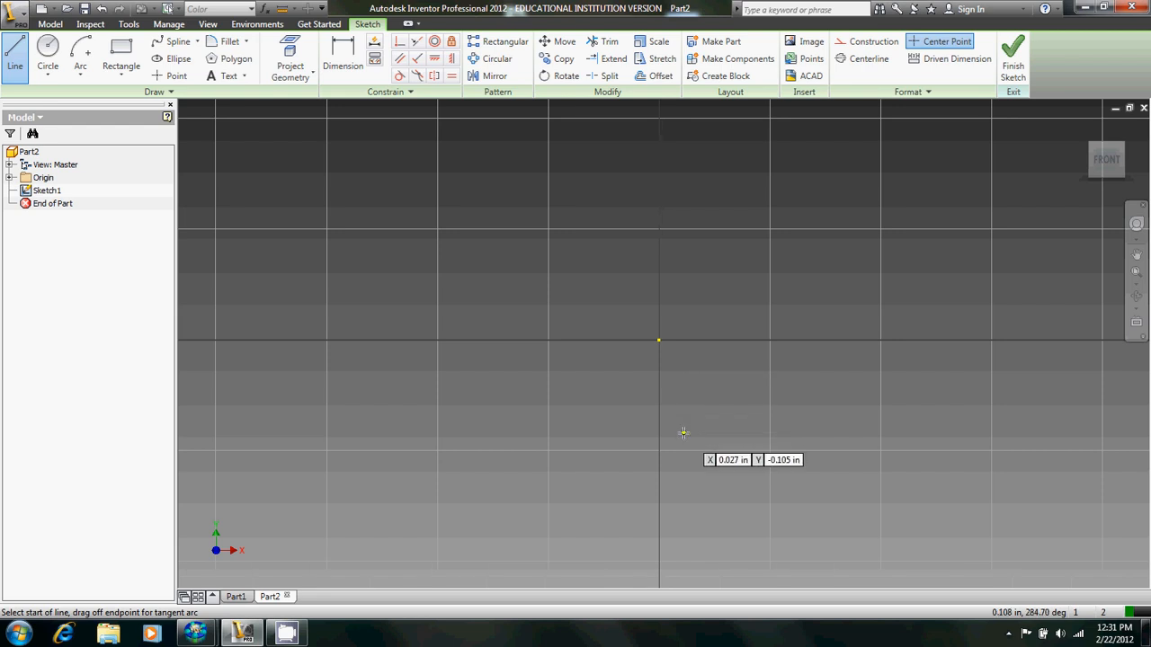
pyautogui.moveTo(680, 423)
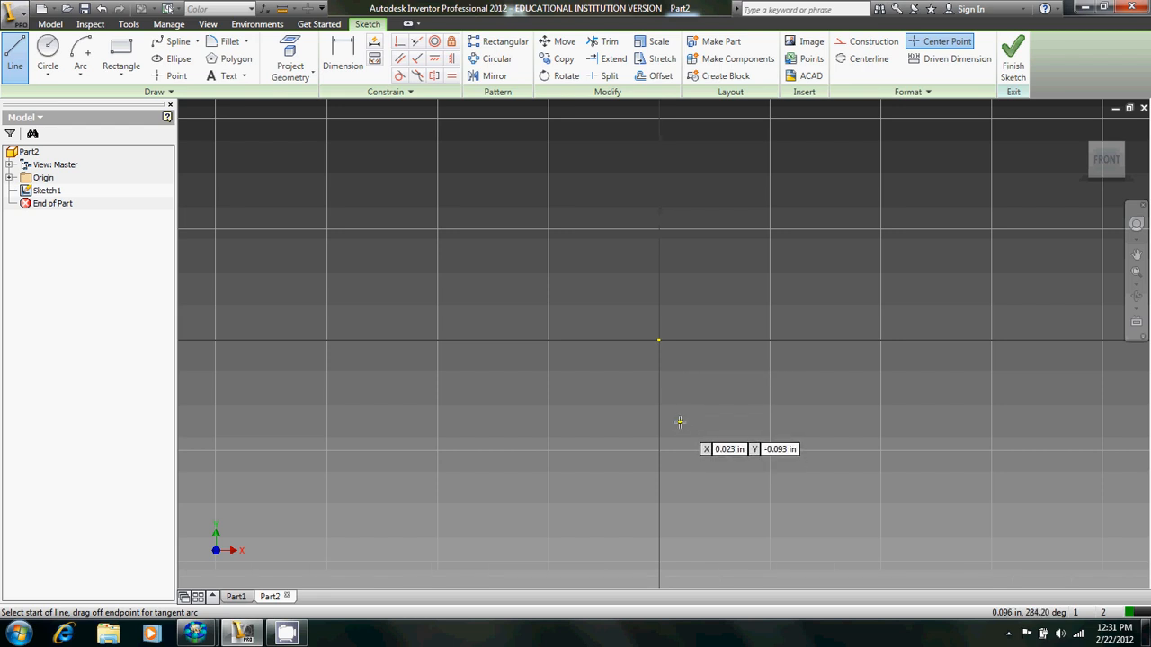
pyautogui.moveTo(658, 399)
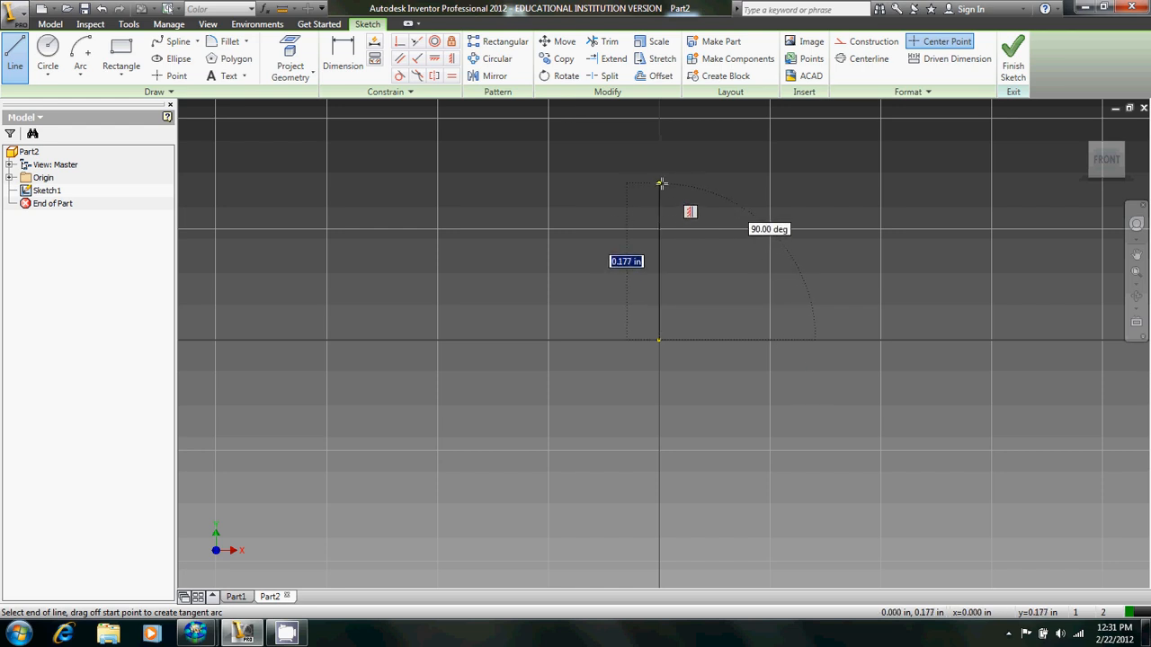
pyautogui.write('.25')
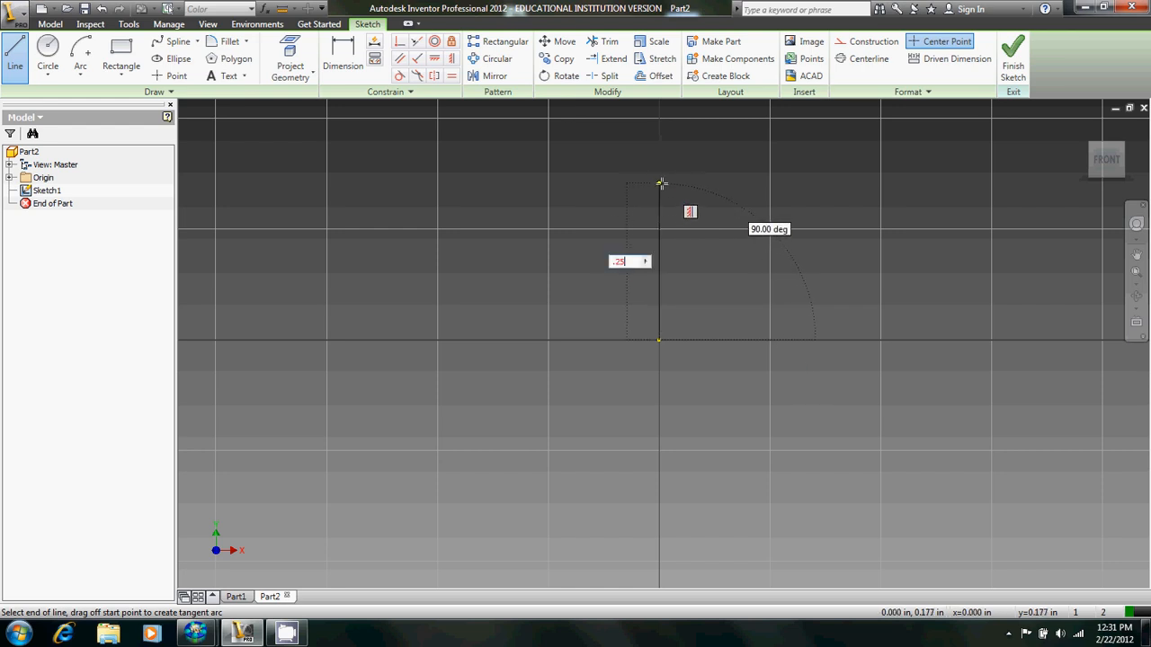
pyautogui.moveTo(661, 184); pyautogui.dragTo(764, 345)
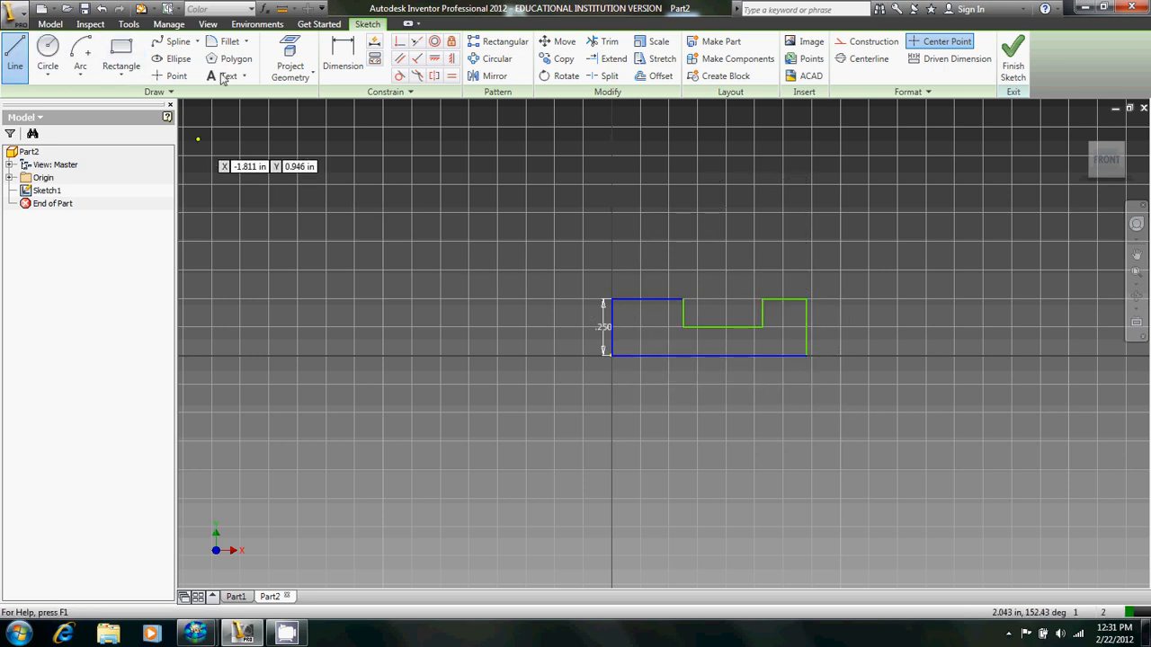
# Dimension the top-left step .063, the notch floor .5 and the remaining width .25.
pyautogui.click(342, 58)
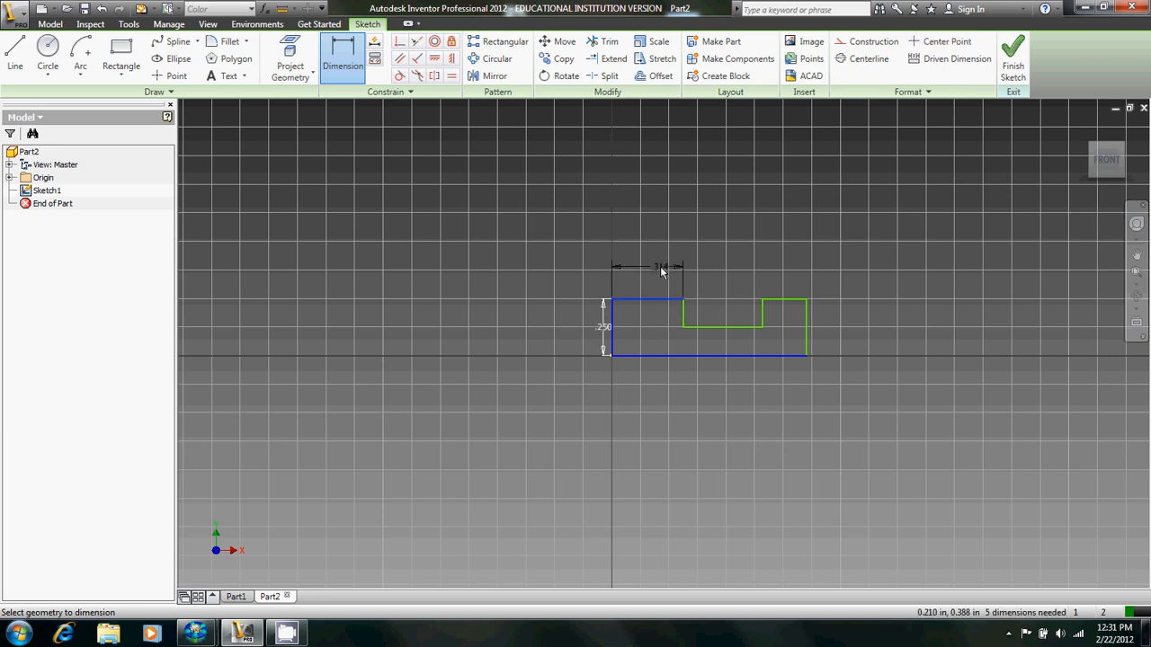
pyautogui.click(662, 266)
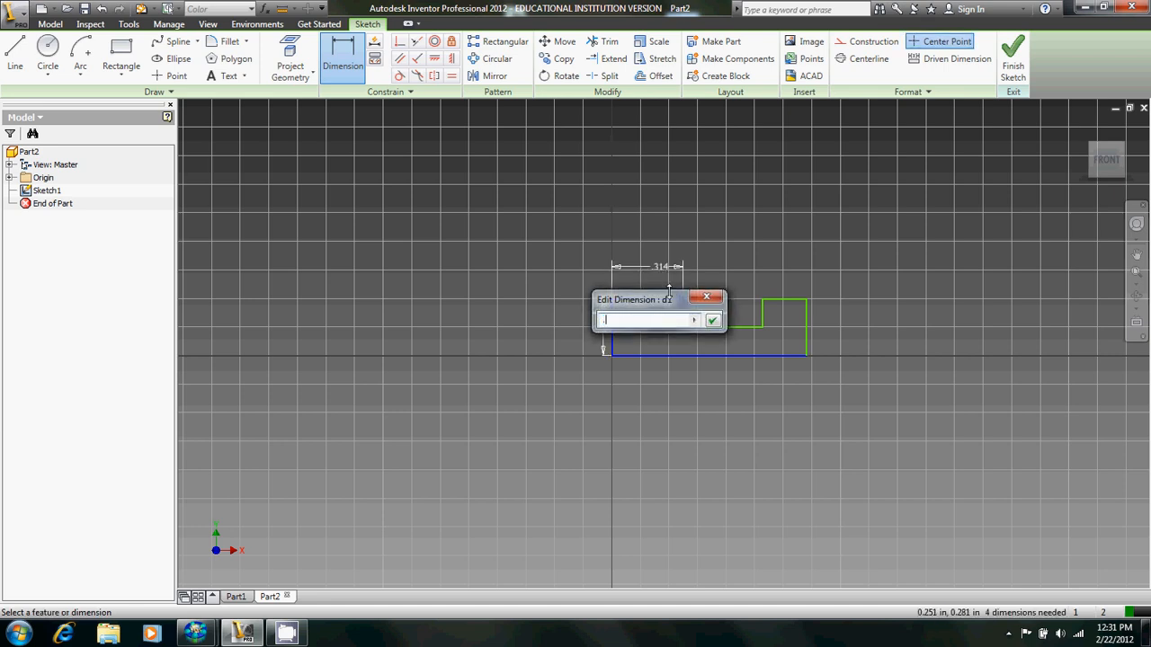
pyautogui.write('.063')
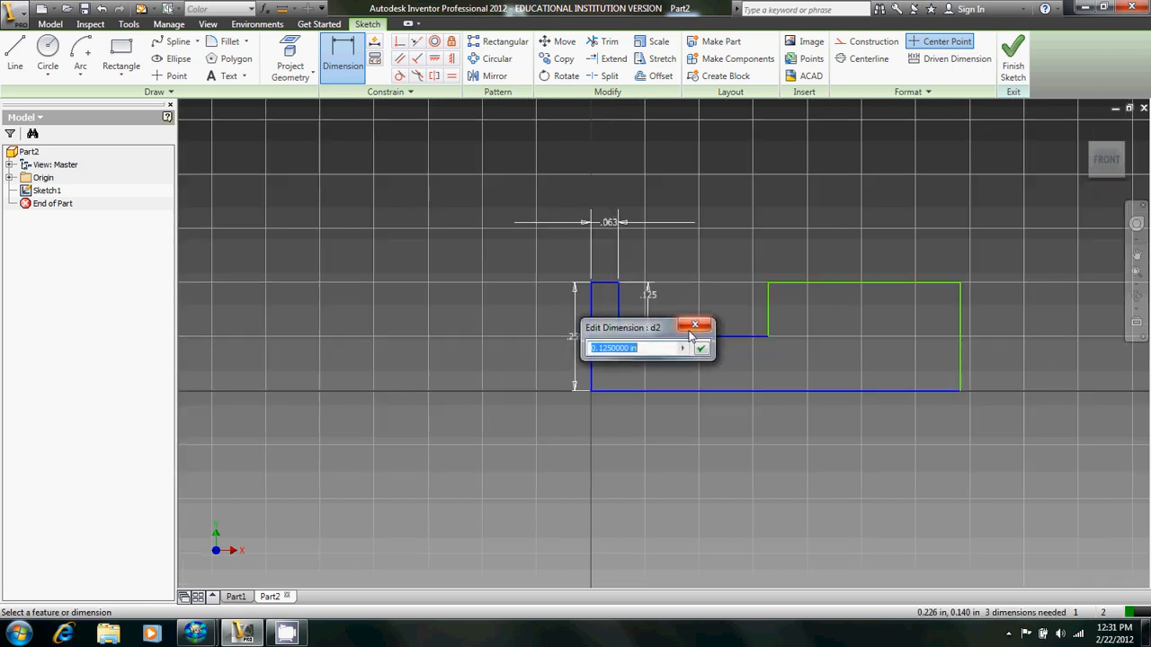
pyautogui.click(701, 349)
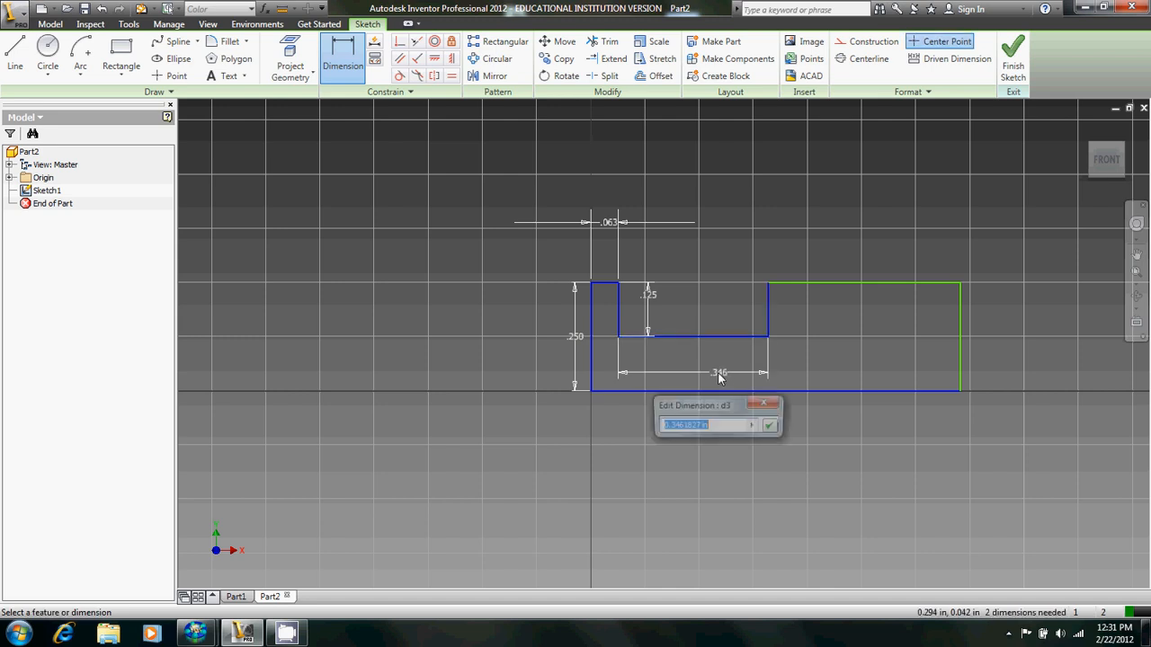
pyautogui.write('.5')
pyautogui.write('.')
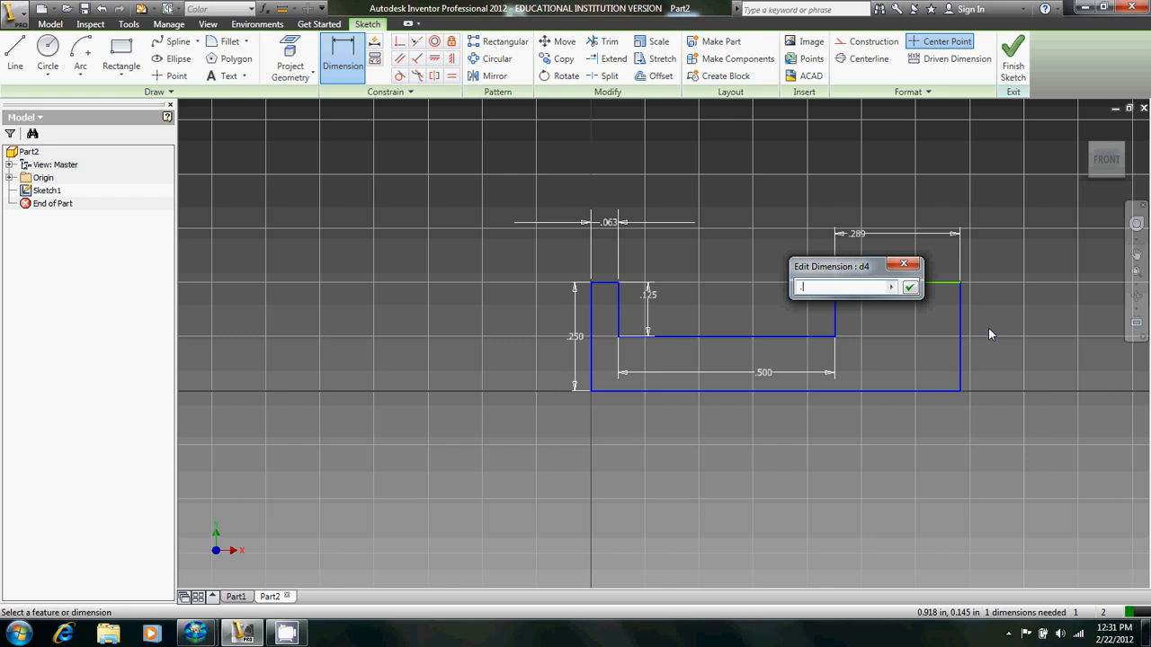
pyautogui.write('25')
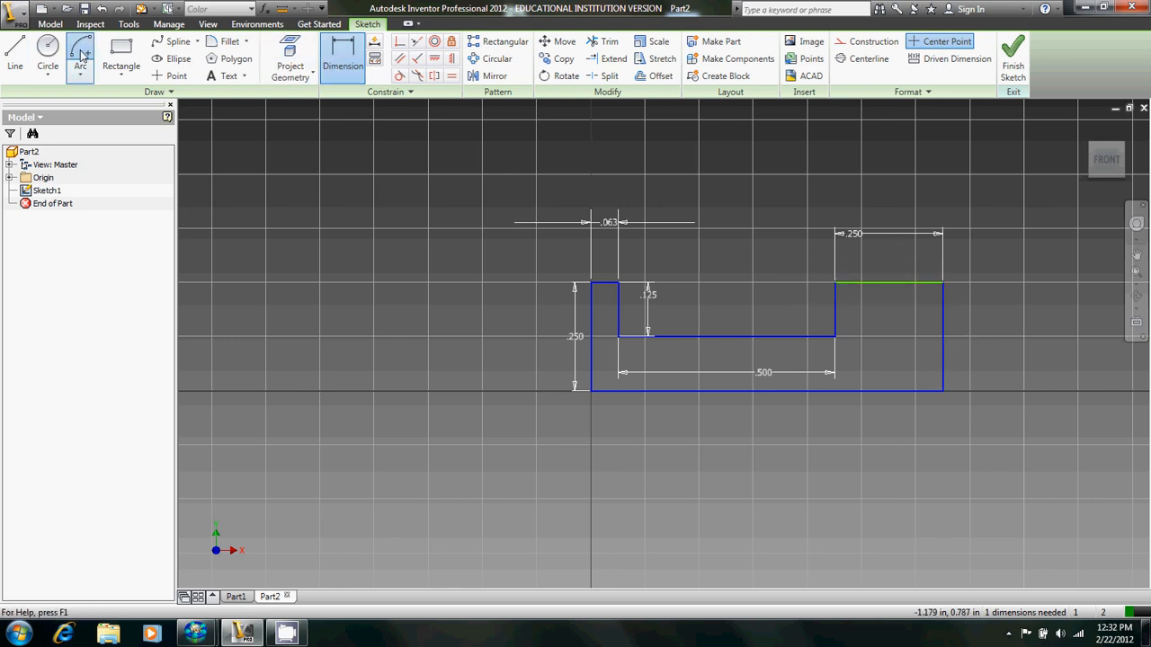
# Cap the profile's right end with a centre-point arc and fillet the notch corners at .063.
pyautogui.click(79, 57)
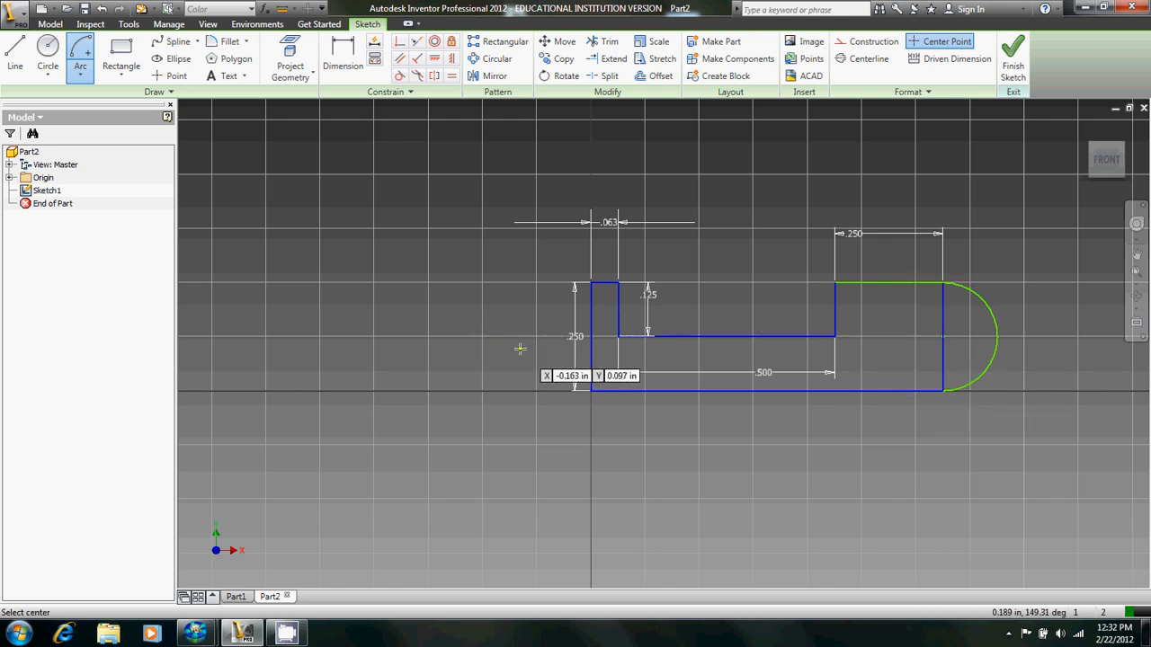
pyautogui.click(230, 41)
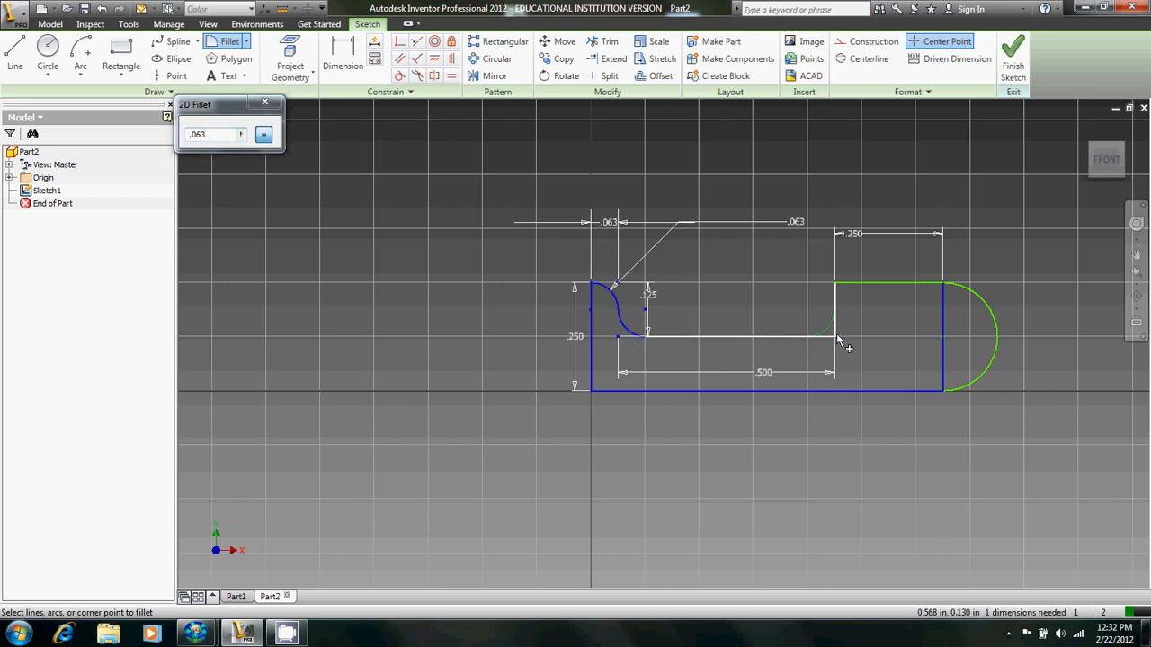
pyautogui.click(830, 338)
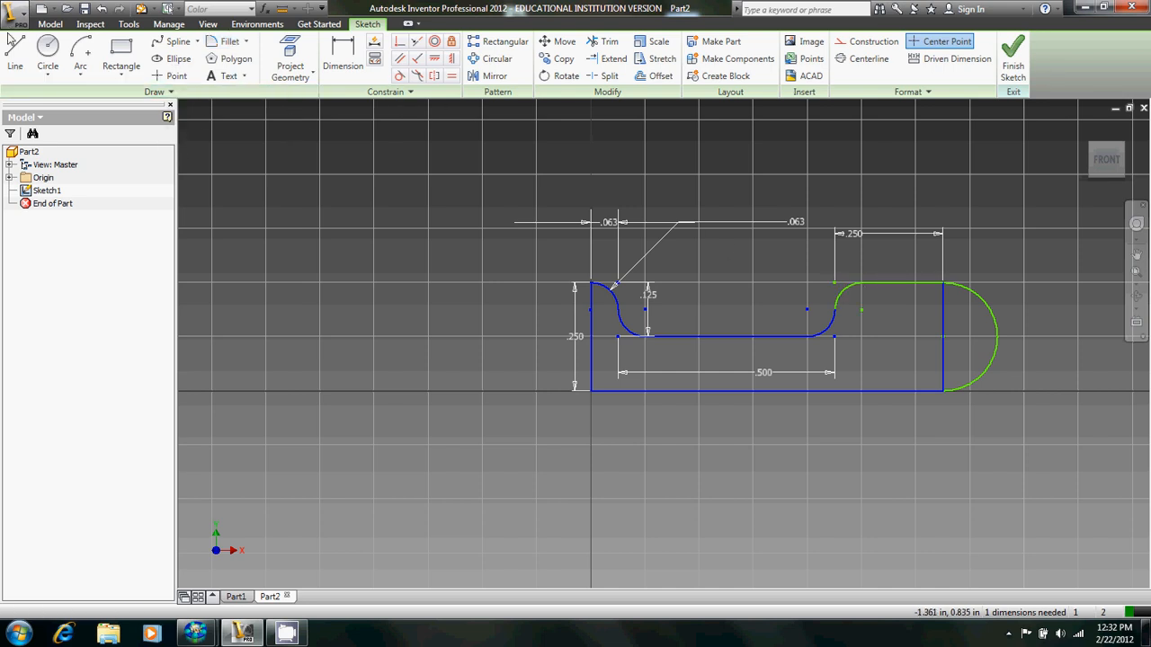
# Draw a vertical axis line left of the profile, dimensioned .250 from its edge.
pyautogui.click(14, 54)
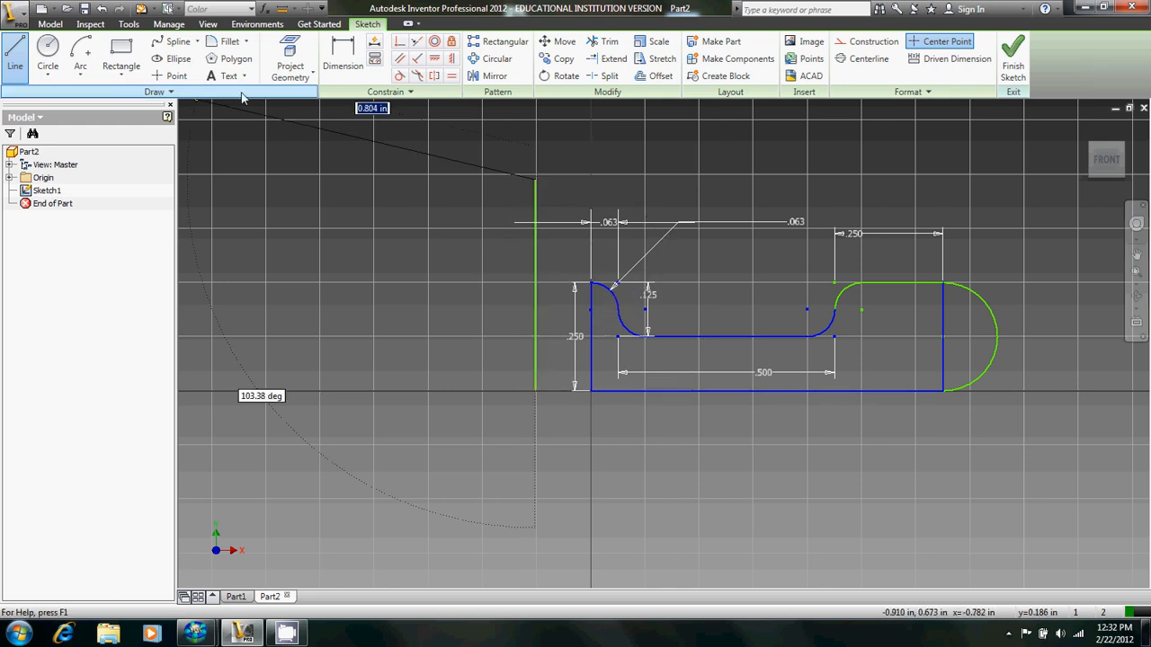
pyautogui.click(342, 55)
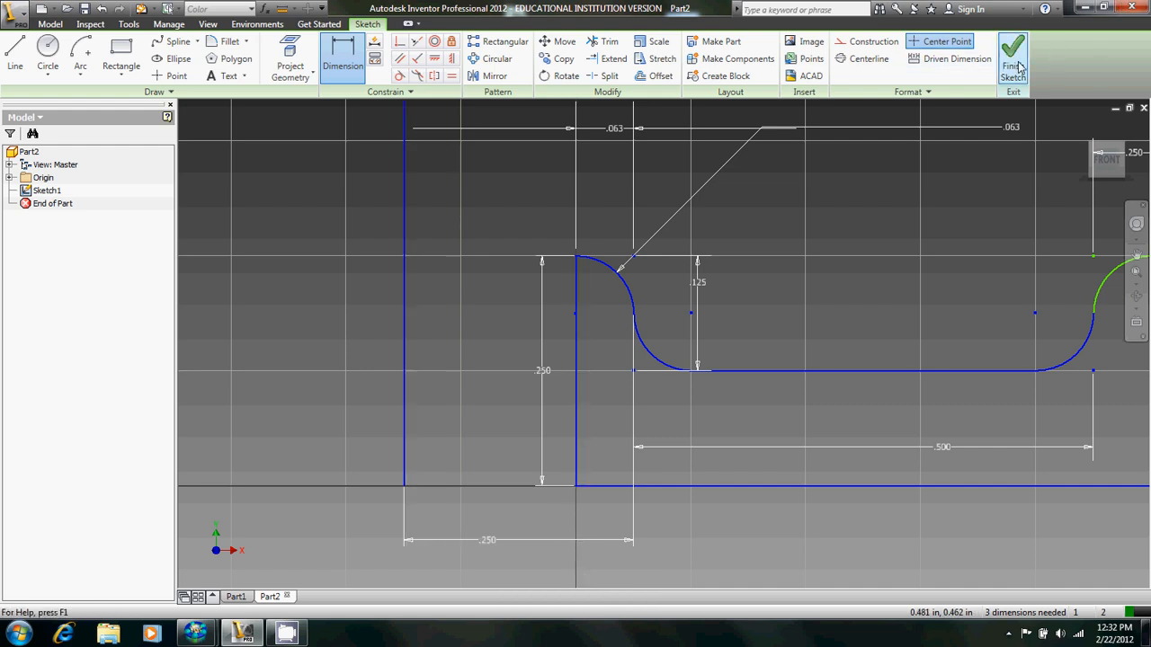
# Finish the sketch and revolve the profile a full turn about the vertical axis line.
pyautogui.click(1012, 54)
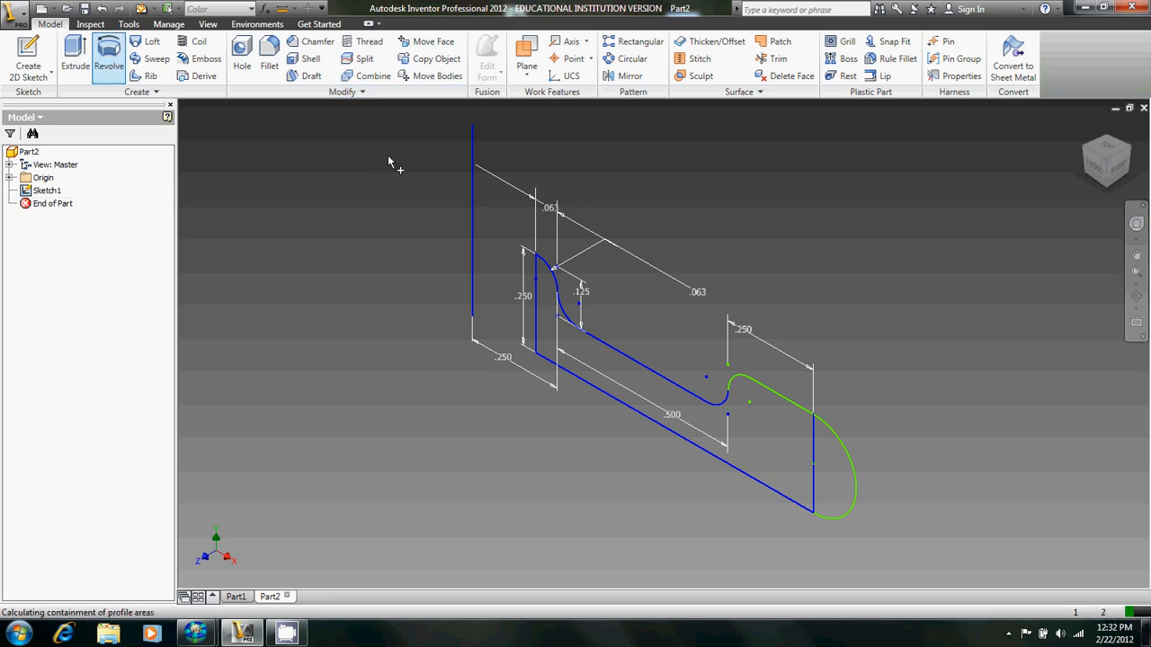
pyautogui.click(108, 54)
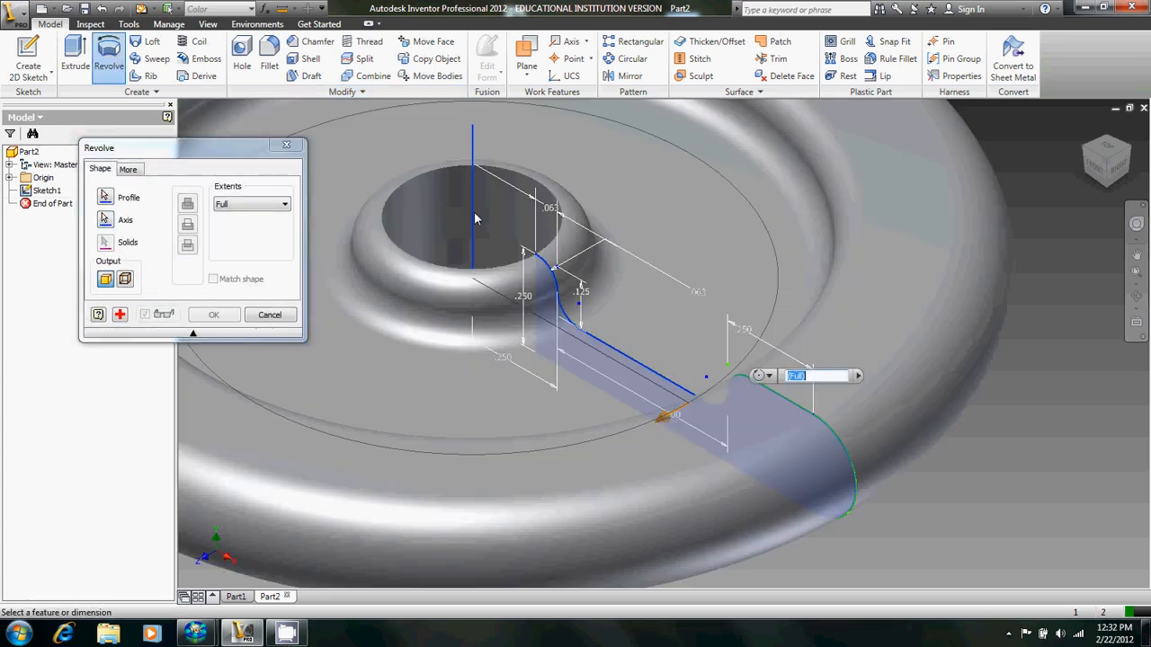
pyautogui.click(214, 315)
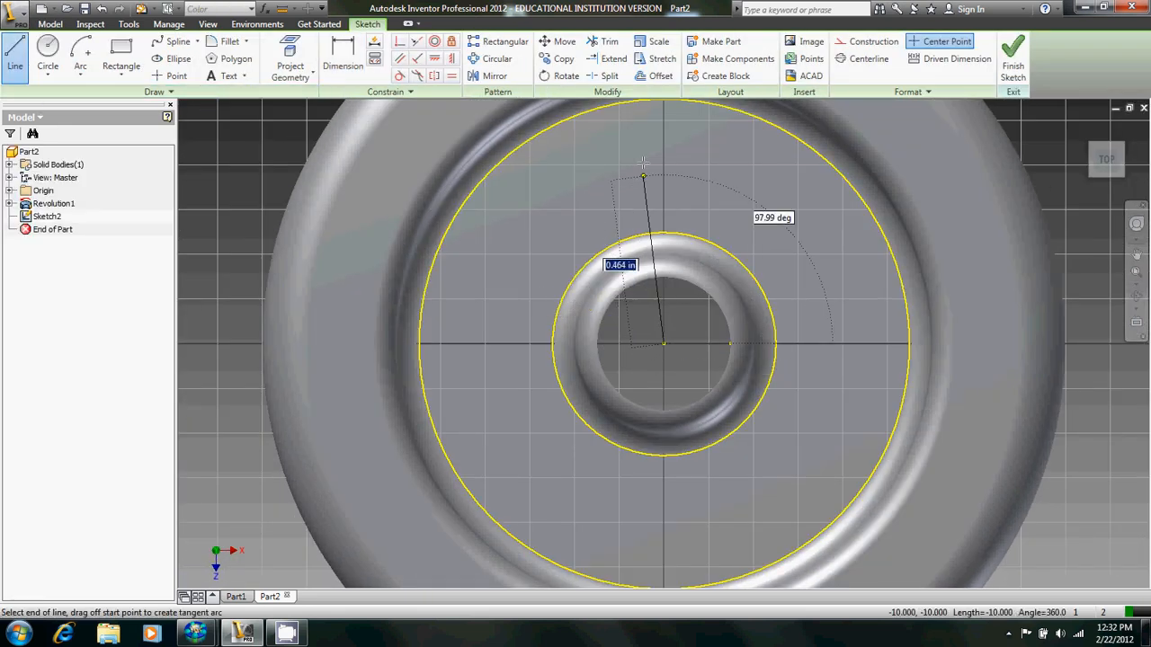
# Draw the two radial wedge lines and dimension each at 1 degree from the vertical centerline.
pyautogui.scroll(-3)
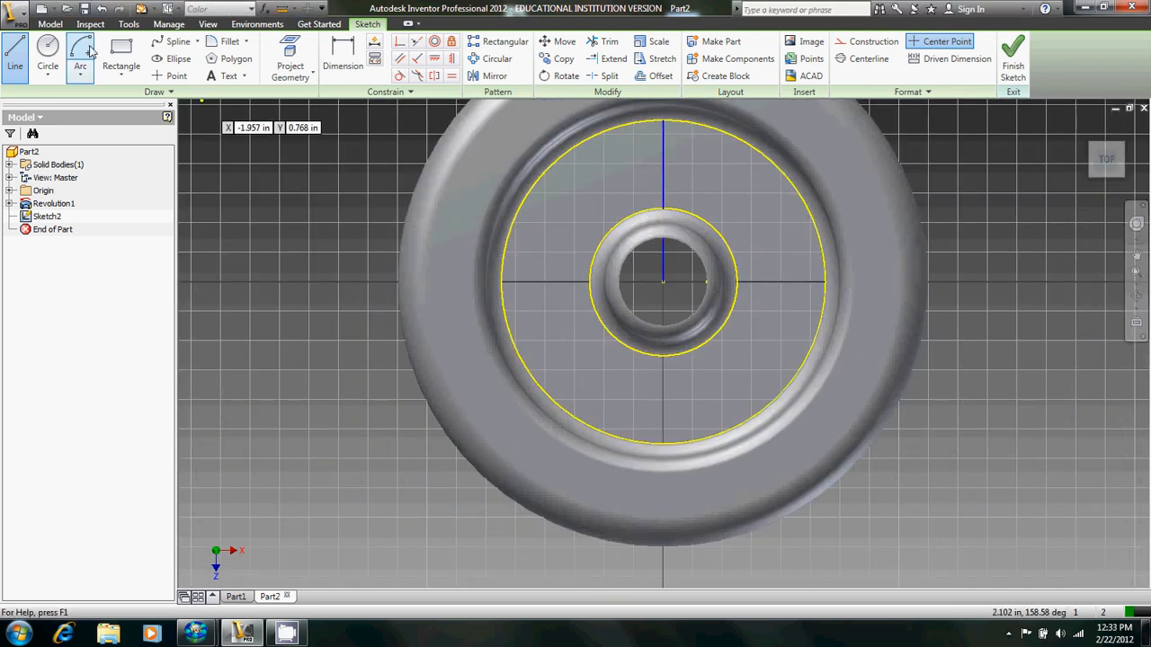
pyautogui.click(15, 57)
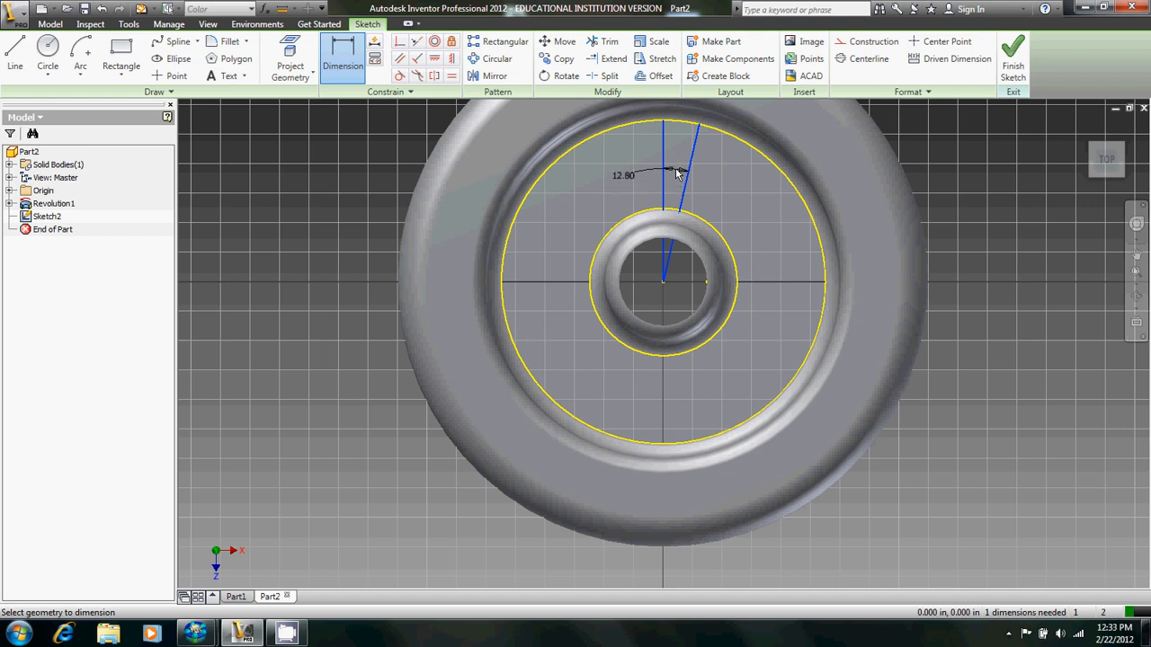
pyautogui.click(669, 171)
pyautogui.write('.1/')
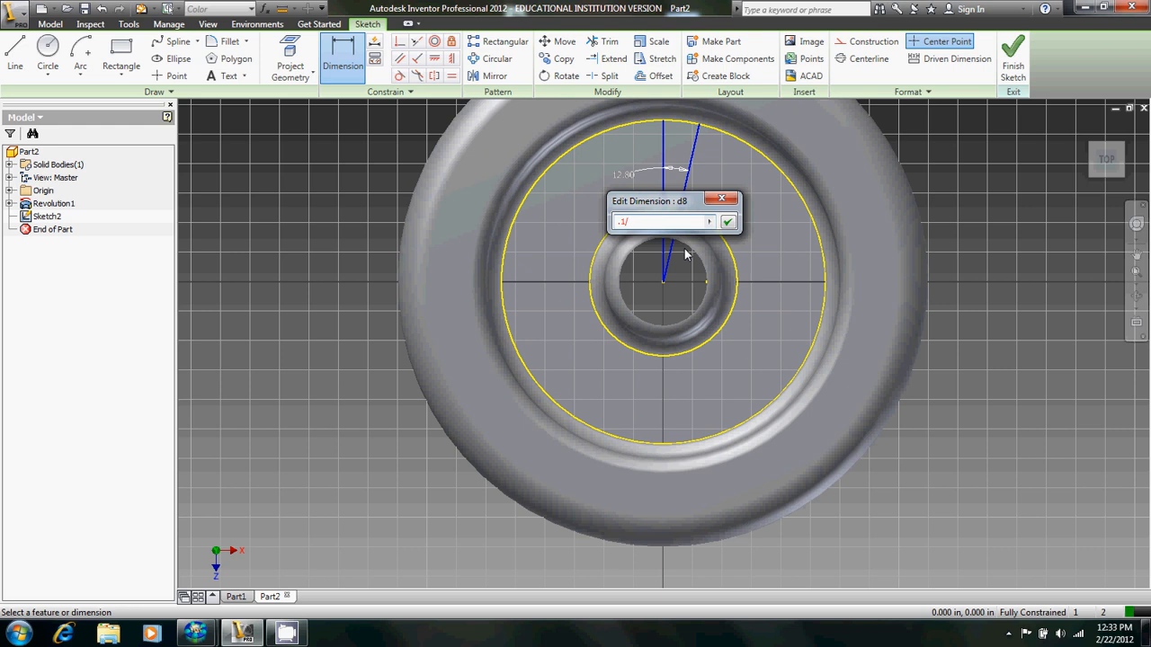
pyautogui.write('15.000000 deg')
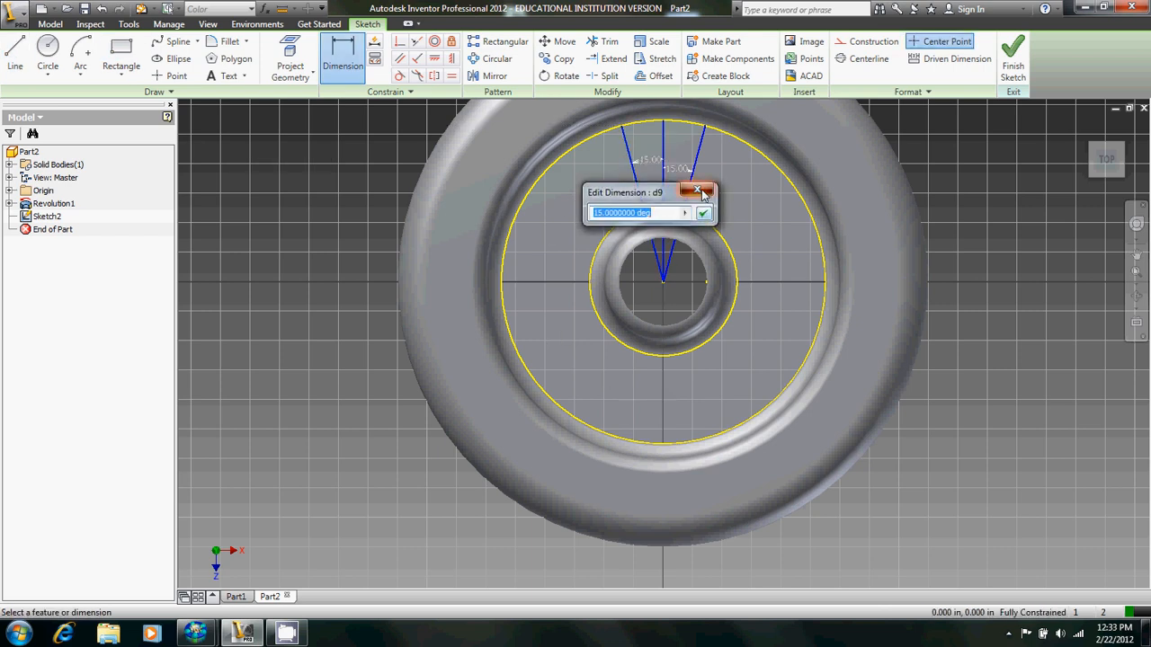
pyautogui.click(698, 191)
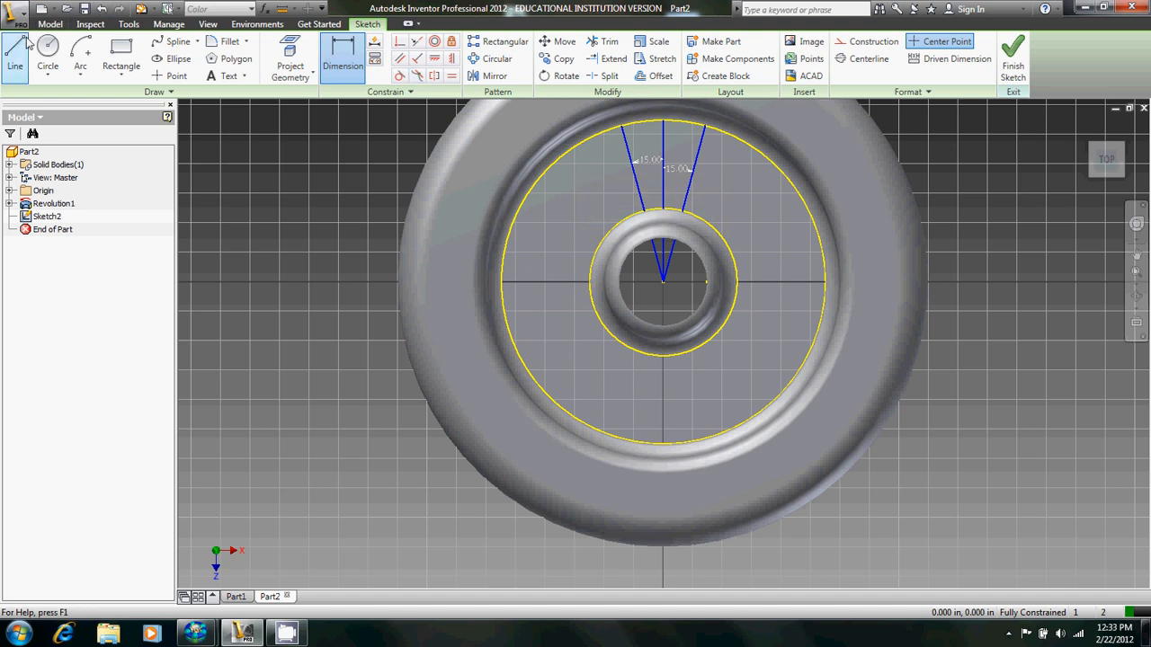
# Draw two concentric circles at the wheel centre, diameters 1.260 and .740.
pyautogui.click(47, 57)
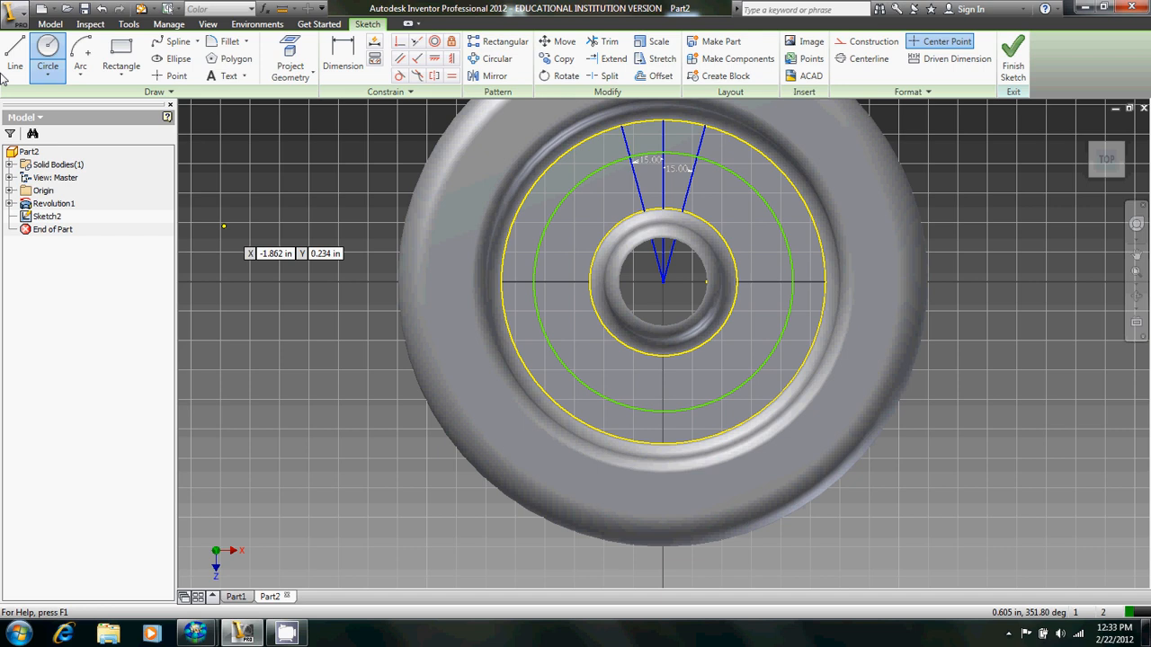
pyautogui.click(341, 58)
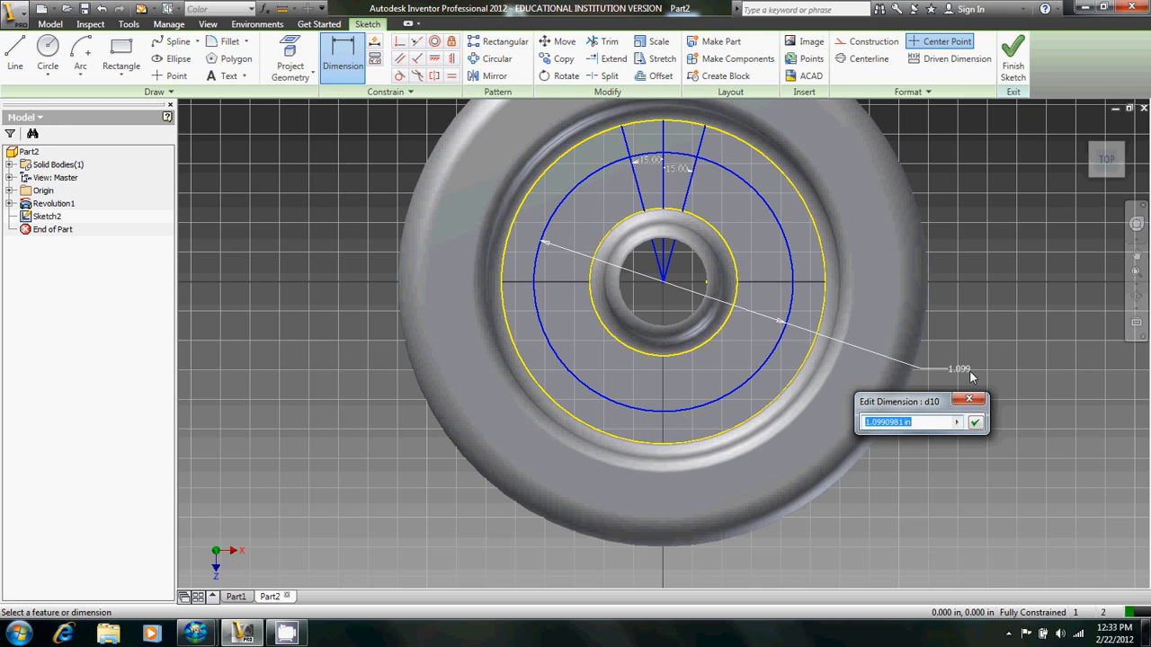
pyautogui.write('.6')
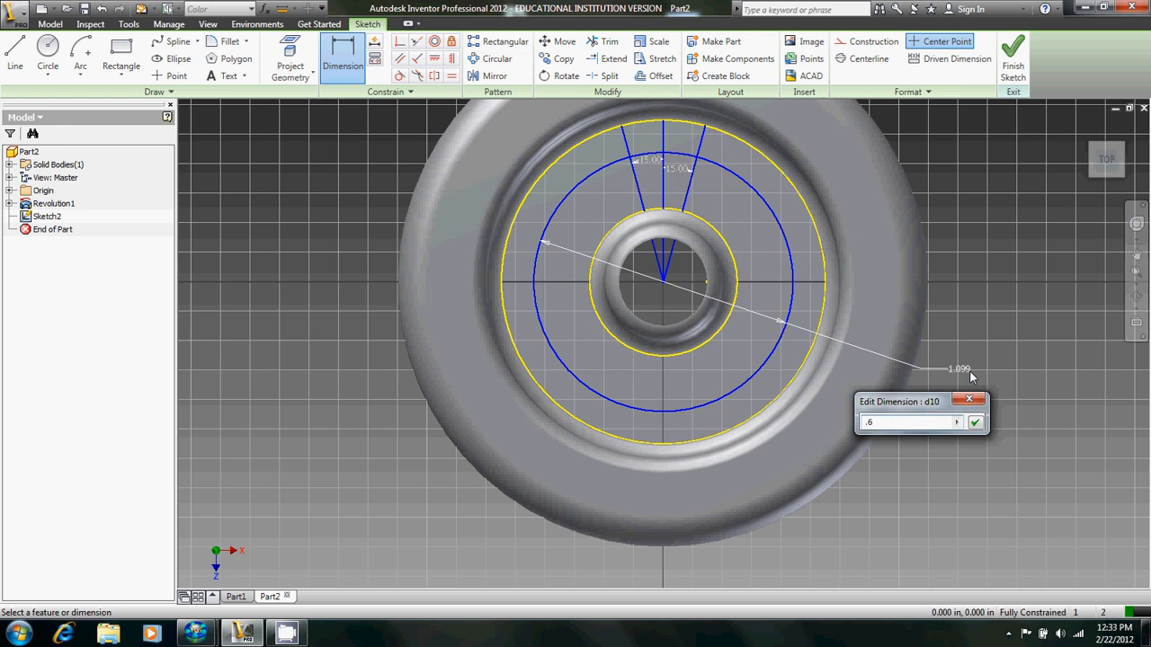
pyautogui.click(974, 421)
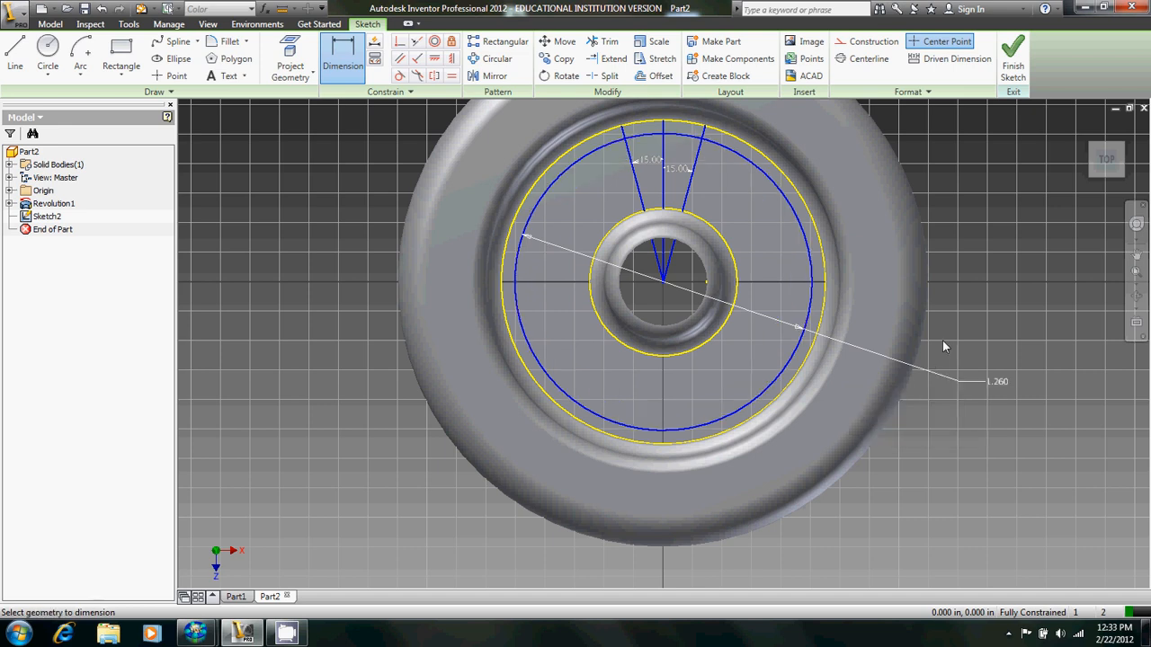
pyautogui.click(47, 66)
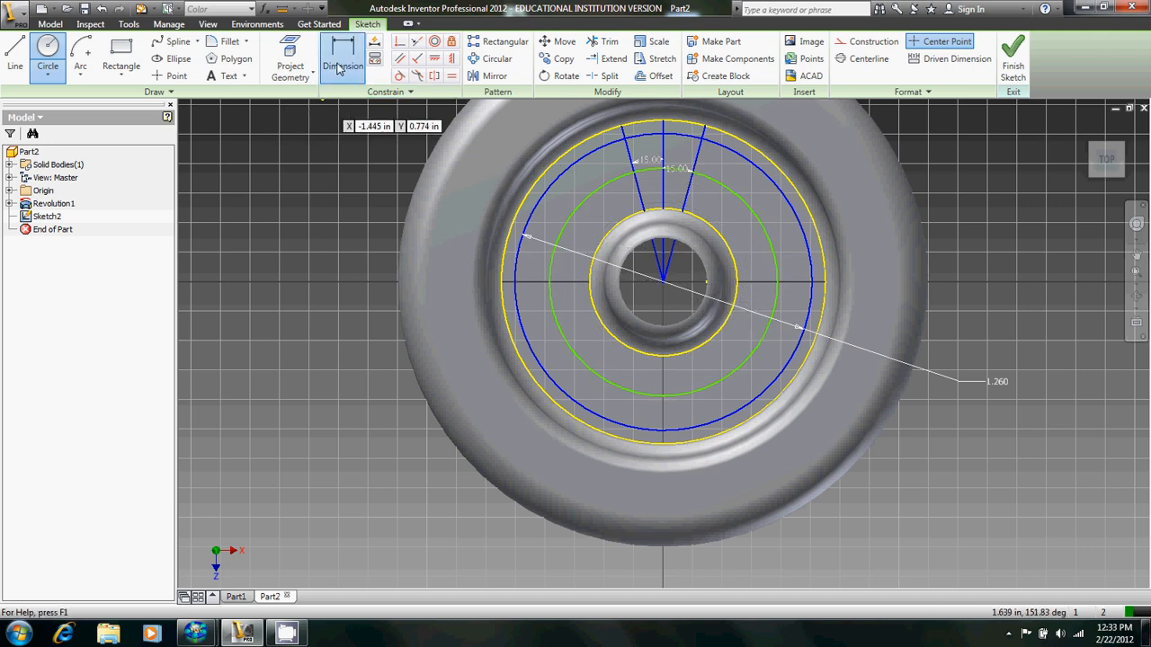
pyautogui.click(341, 58)
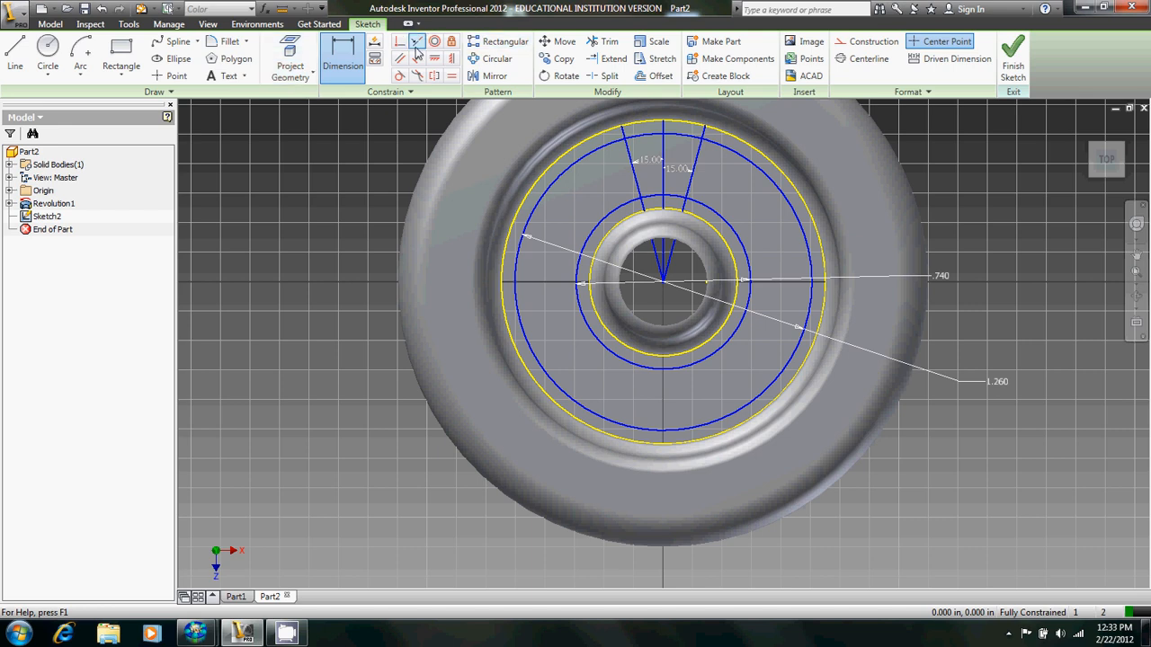
# Trim the circle arcs and radial line segments outside the wedge outline.
pyautogui.click(608, 41)
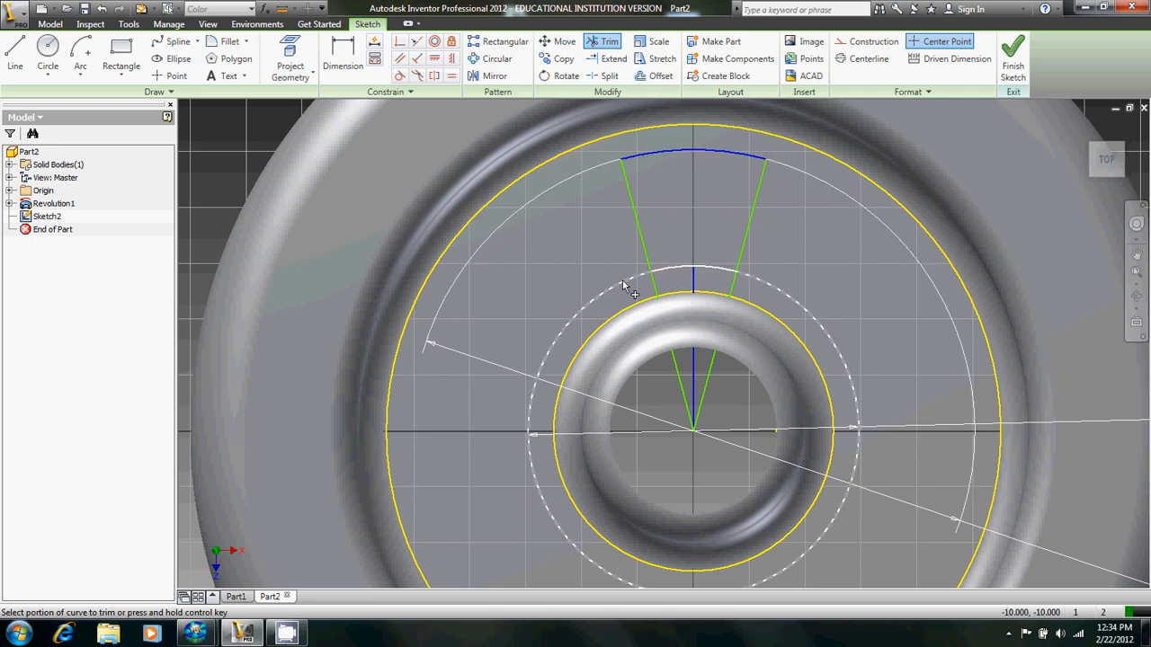
pyautogui.click(638, 287)
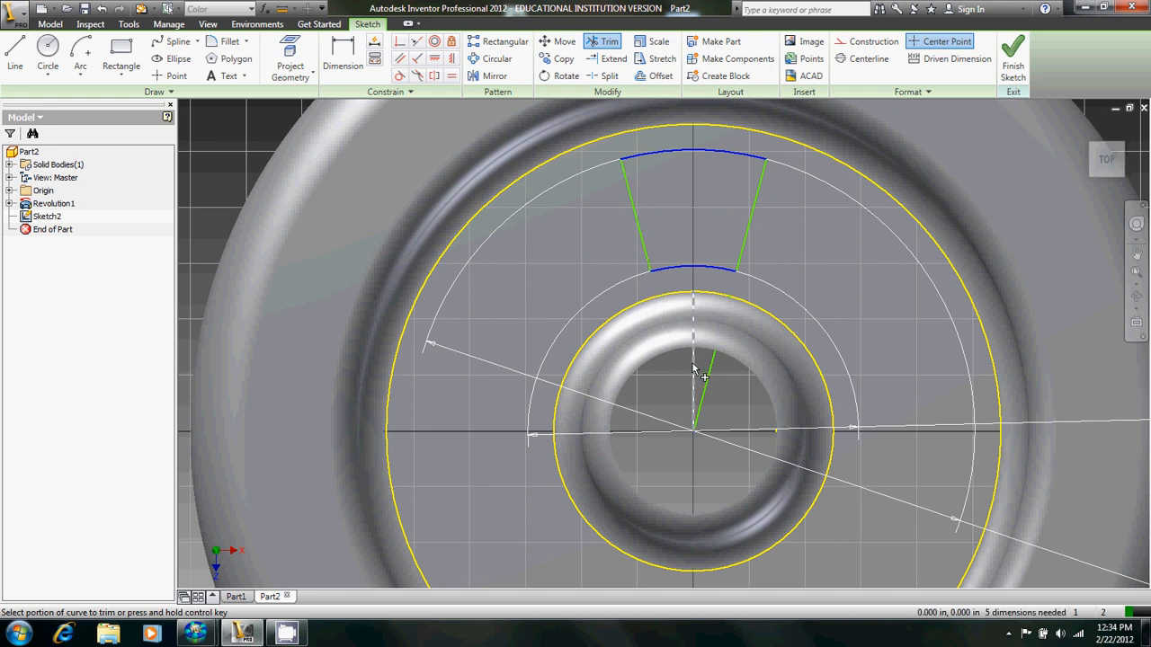
pyautogui.click(698, 368)
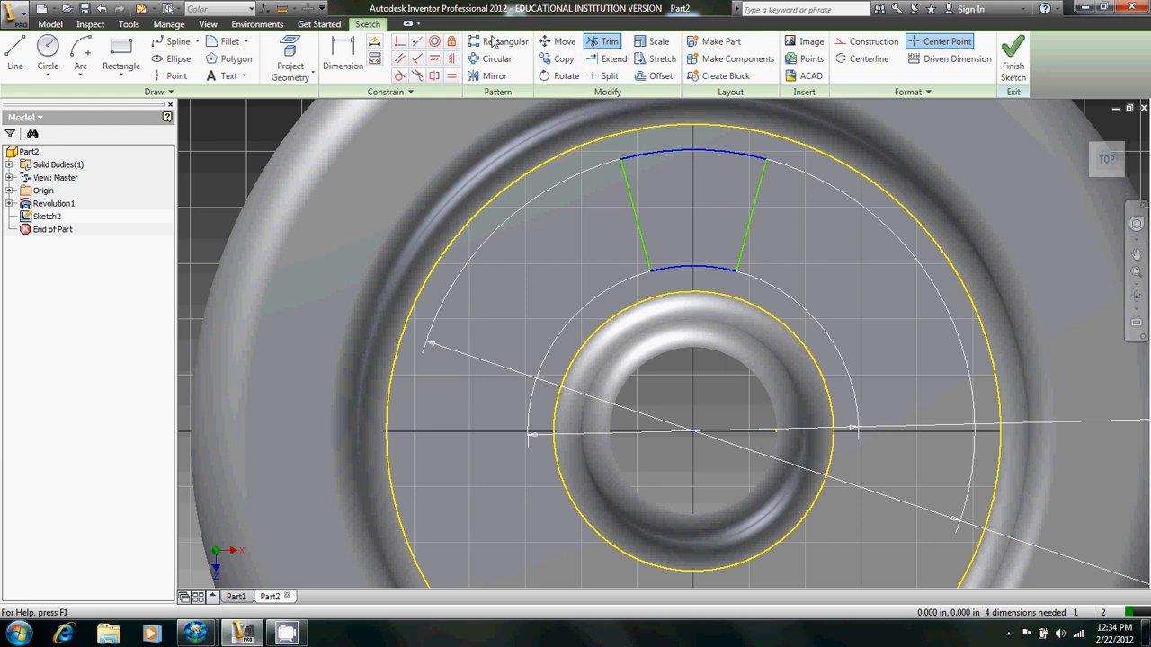
# Circular-pattern the wedge outline 8 times over 360 degrees about the centre.
pyautogui.click(496, 57)
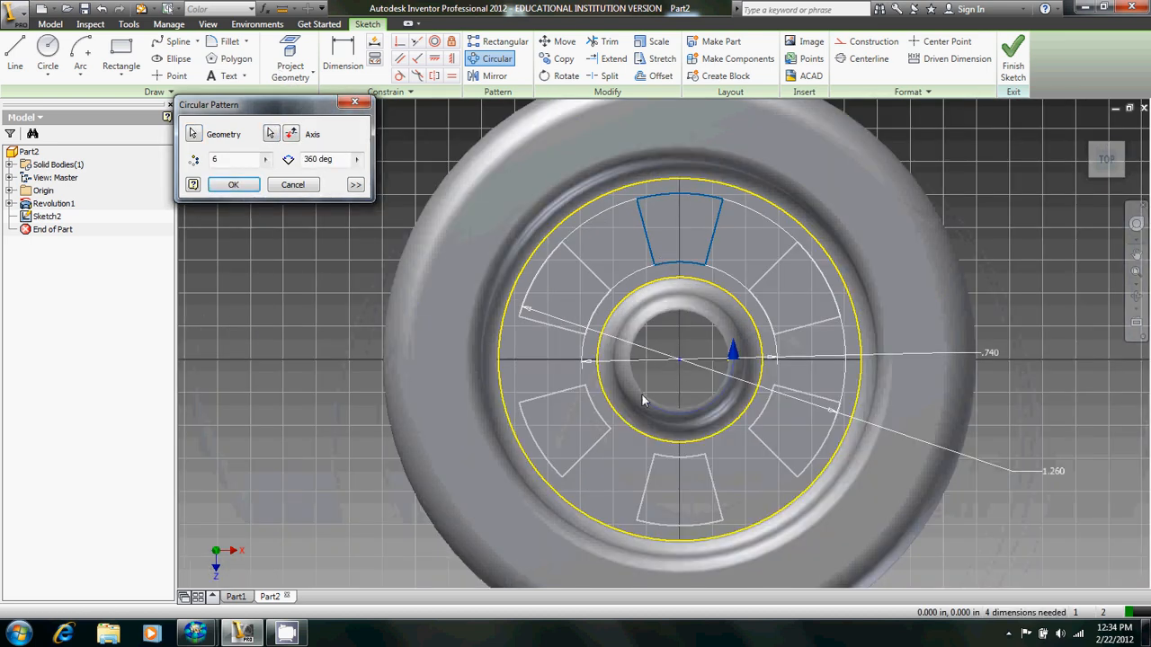
pyautogui.click(234, 184)
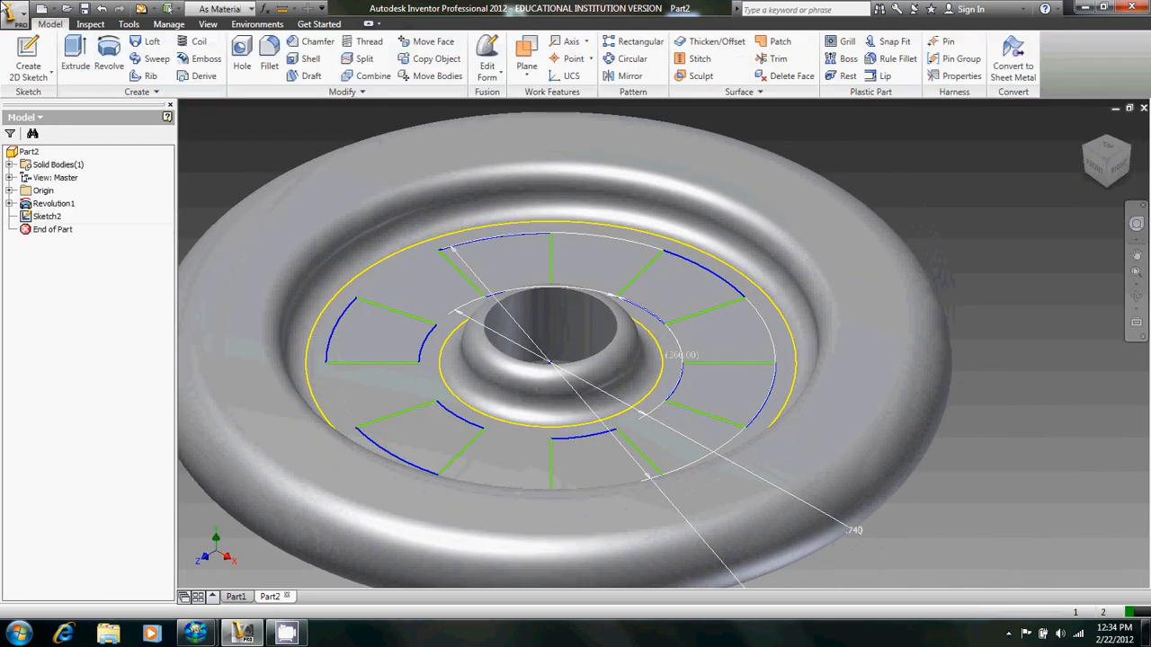
# Extrude the eight wedge profiles as a through cut and start a new face sketch.
pyautogui.click(76, 54)
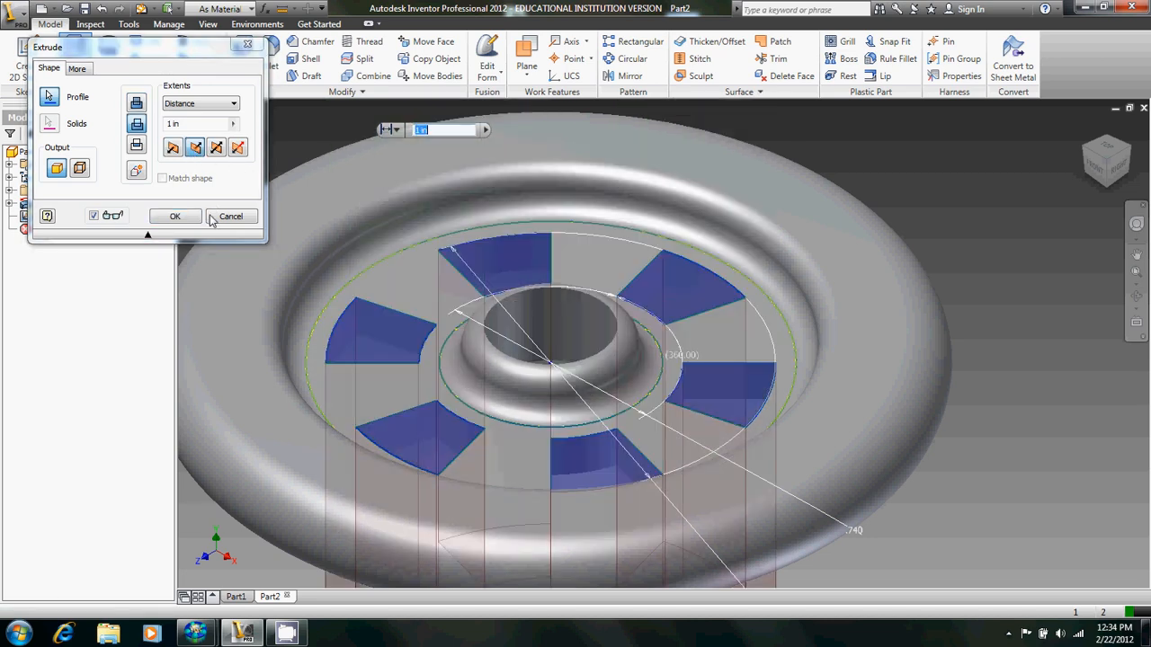
pyautogui.click(176, 216)
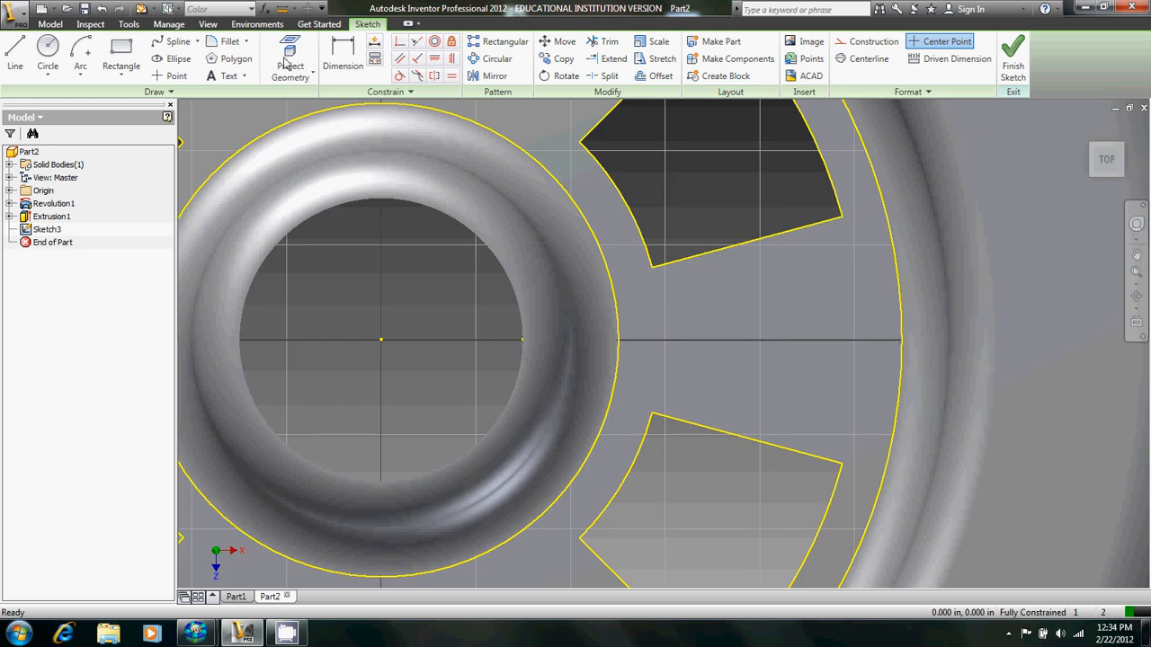
# Draw the pin circle on the horizontal axis and dimension its diameter 0.25, then finish the sketch.
pyautogui.click(14, 54)
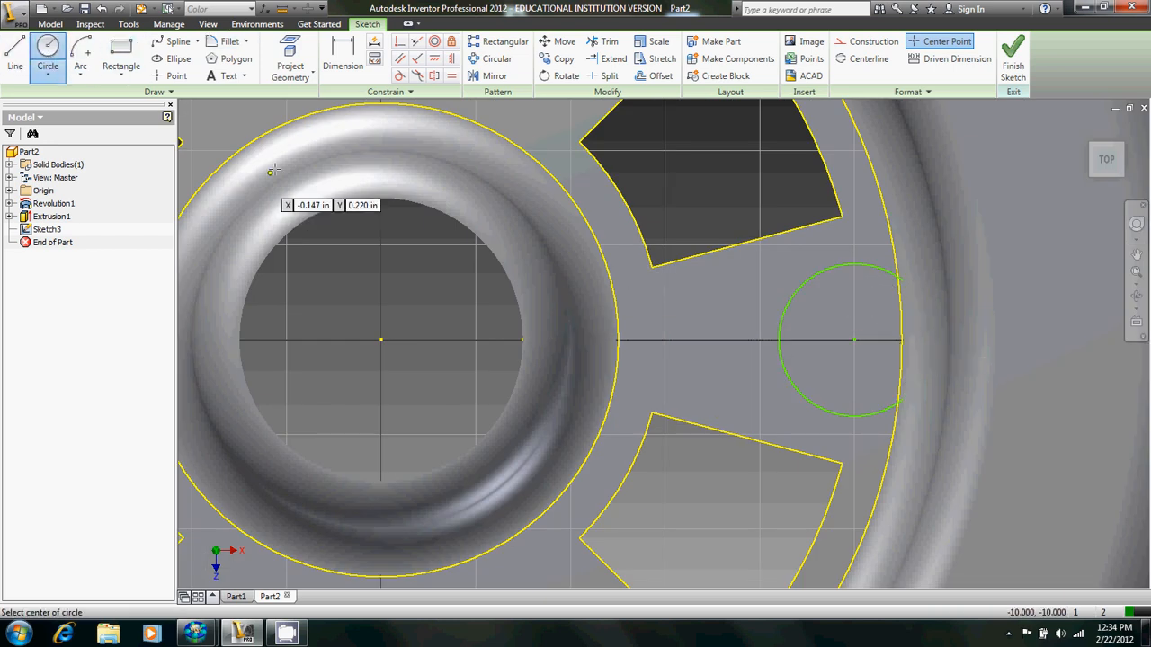
pyautogui.click(342, 64)
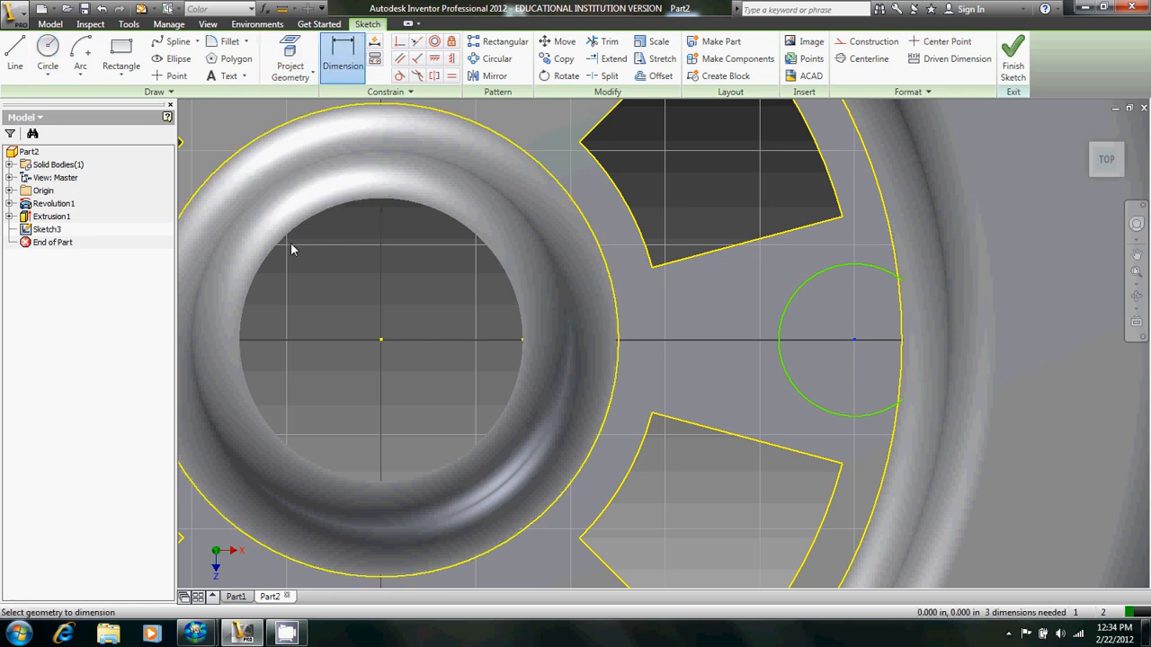
pyautogui.moveTo(389, 353)
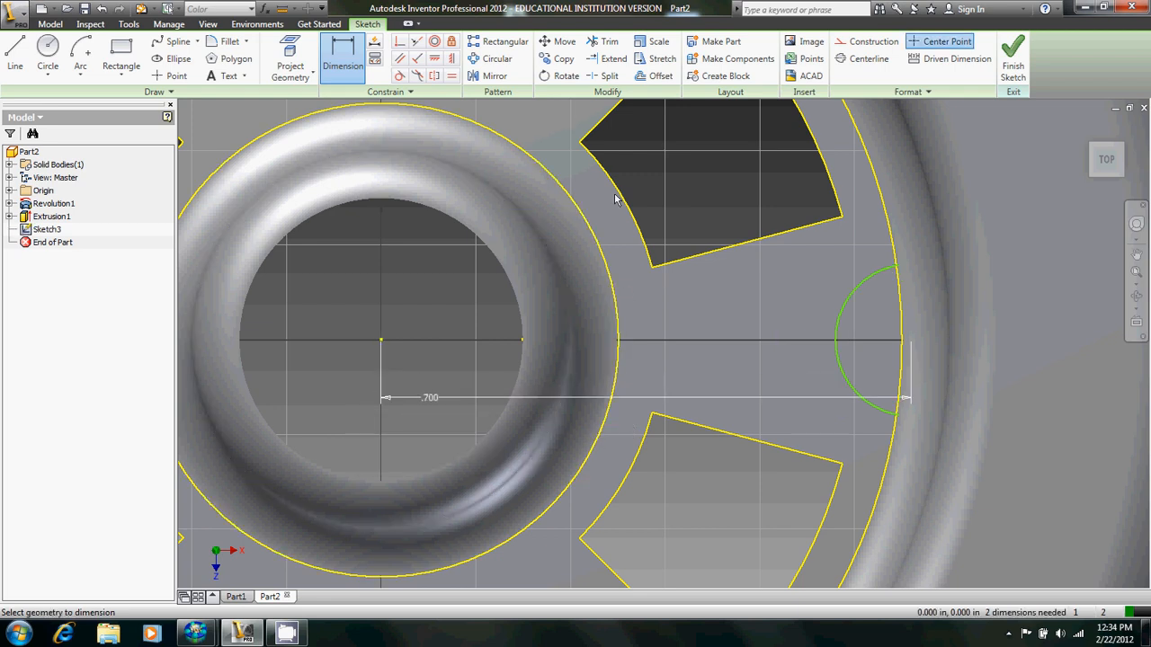
pyautogui.click(841, 336)
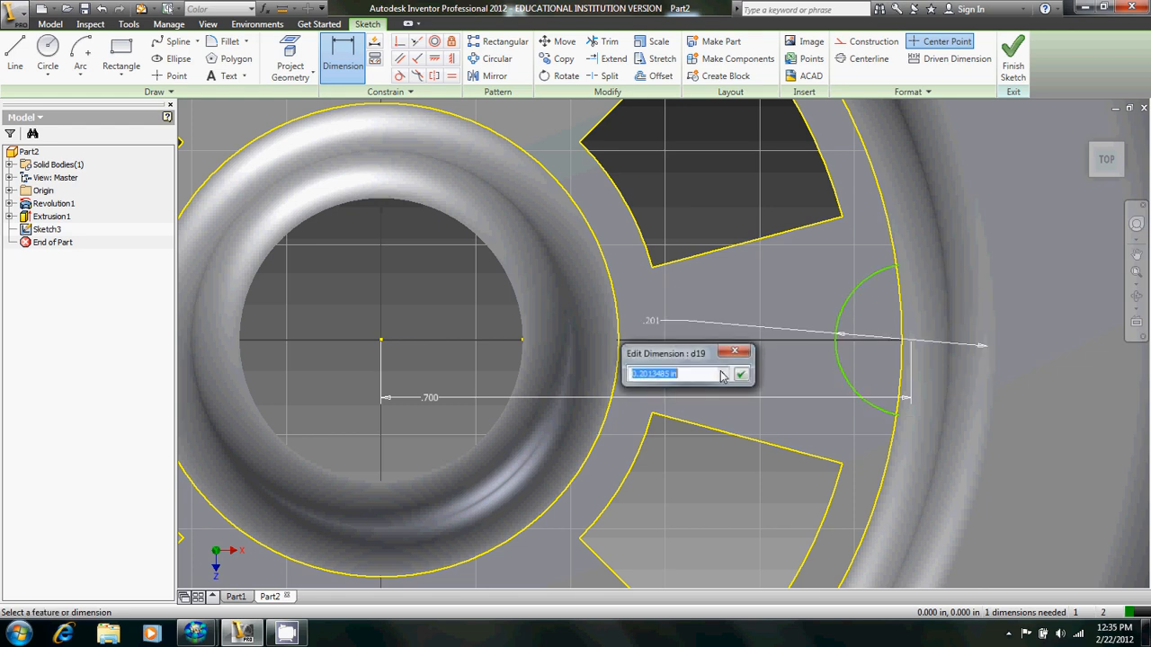
pyautogui.write('.25')
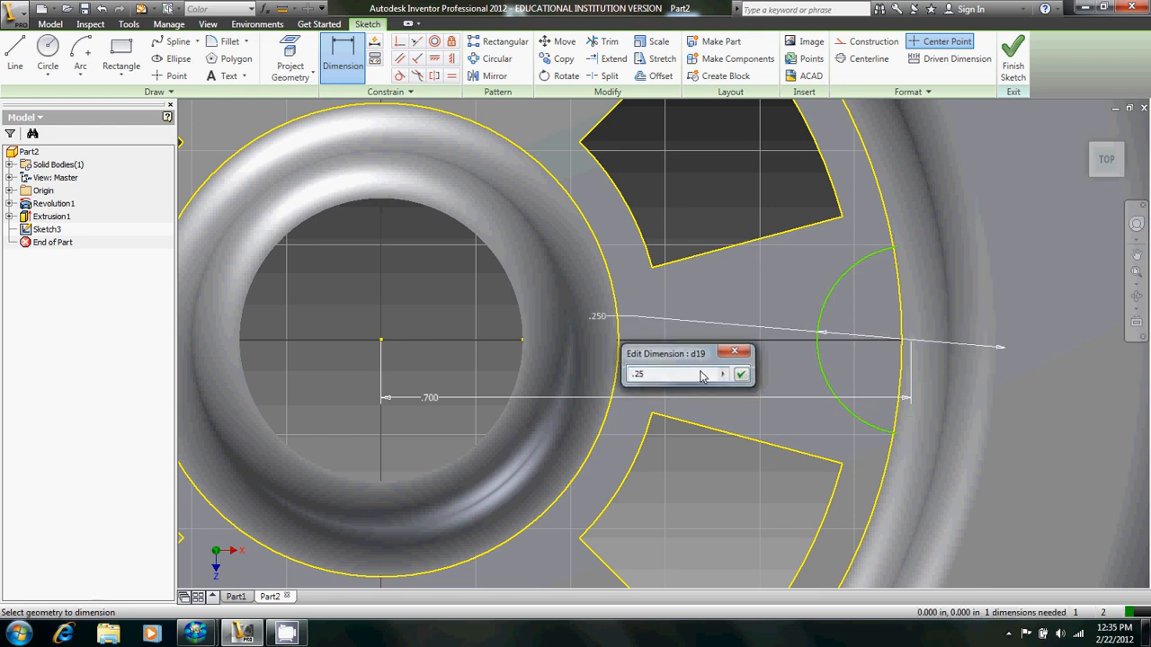
pyautogui.click(741, 374)
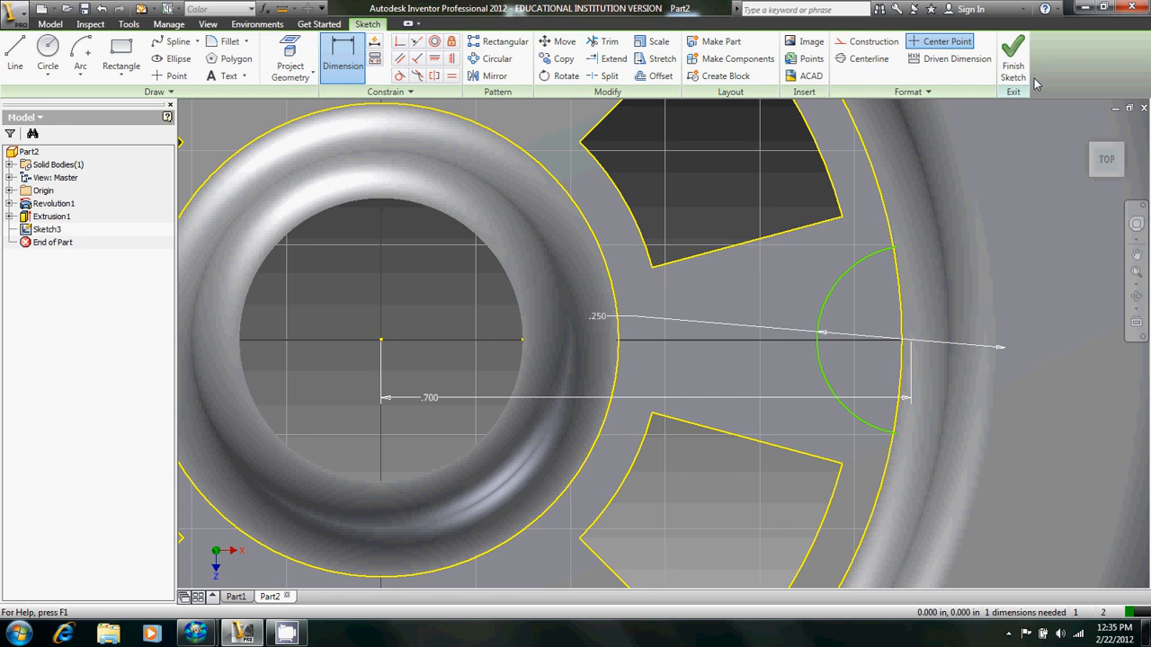
pyautogui.click(1014, 54)
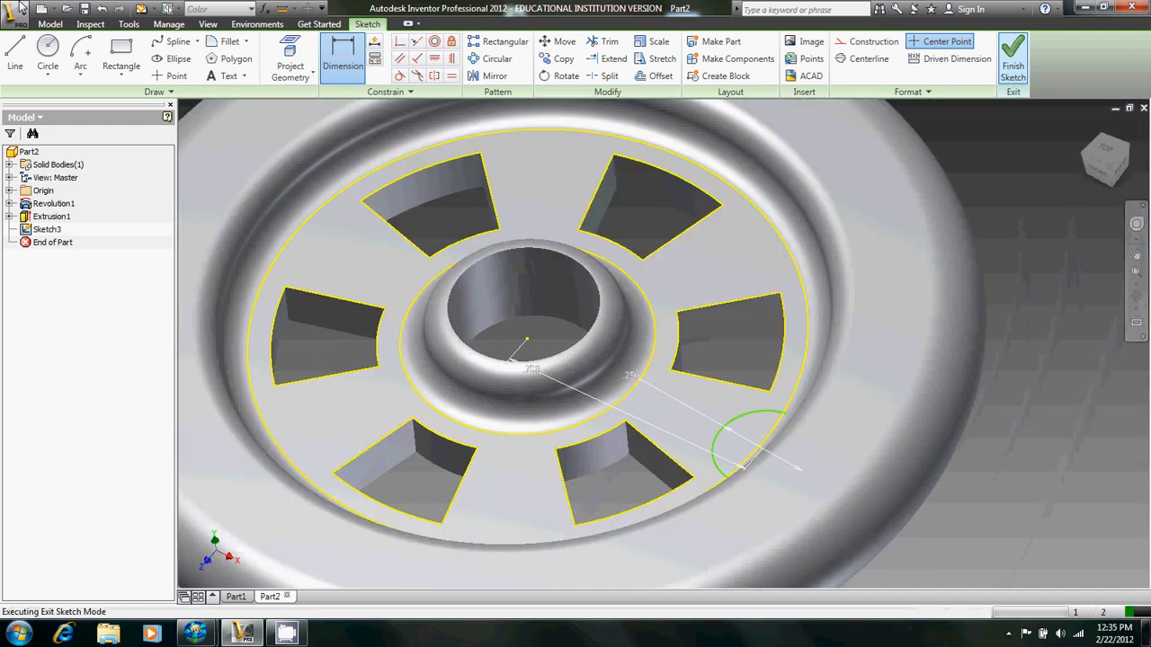
# Cancel the pending Extrude dialog to return to the sketch with the off-center circle.
pyautogui.click(1012, 56)
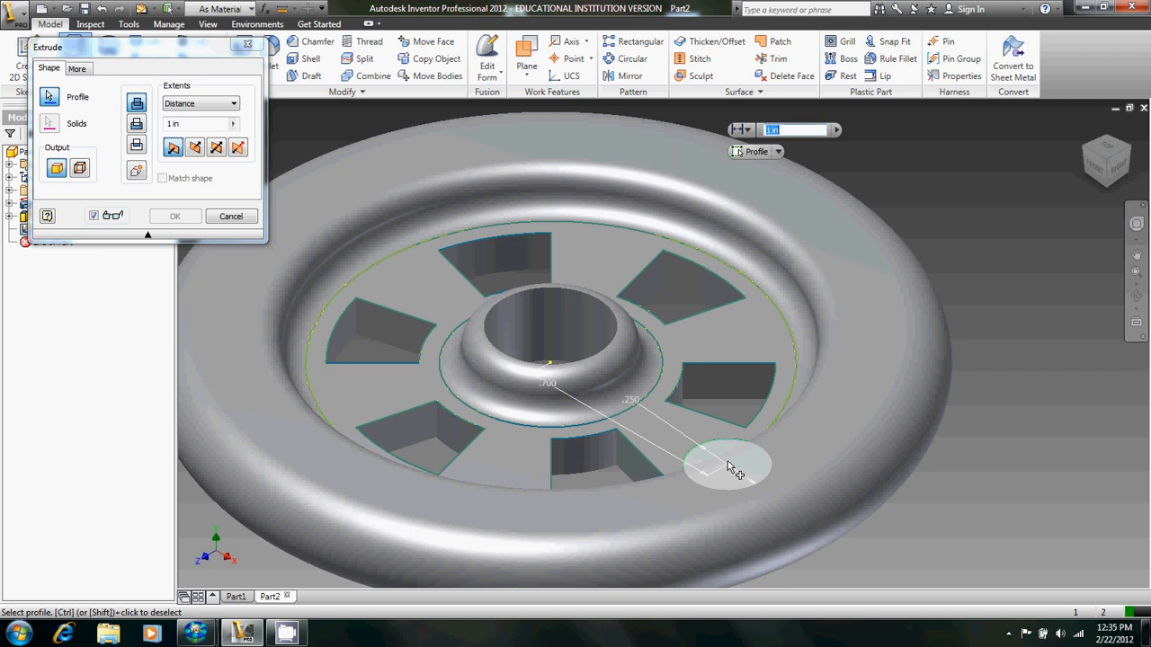
pyautogui.click(176, 216)
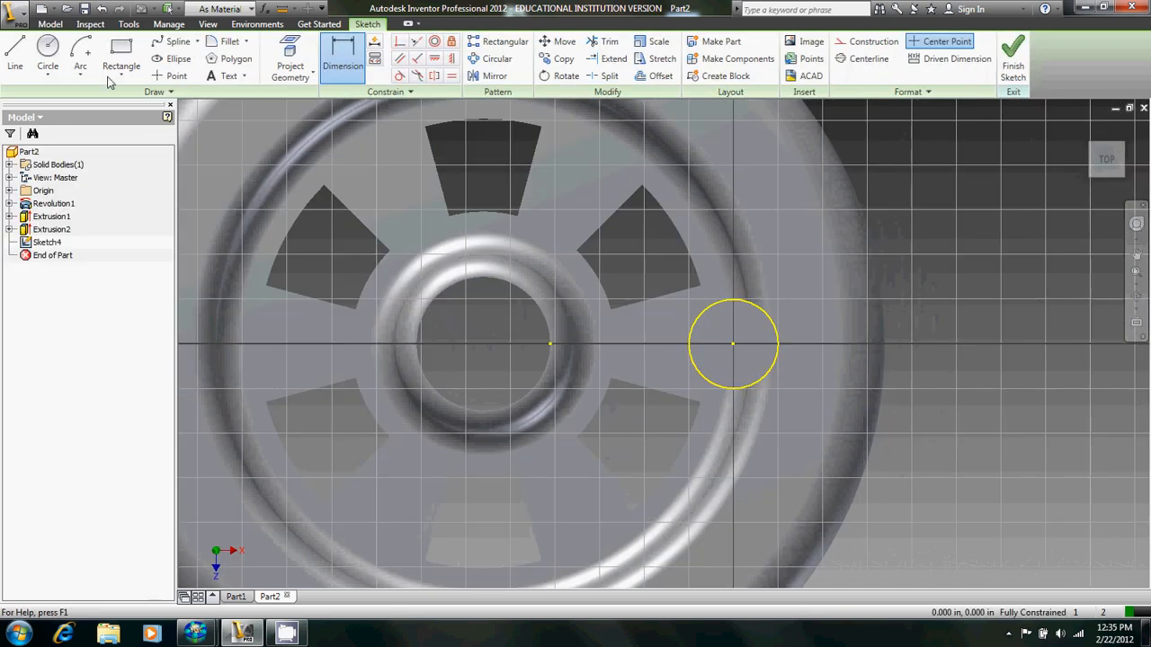
# Draw a concentric circle inside the pin circle with diameter .1.
pyautogui.click(46, 58)
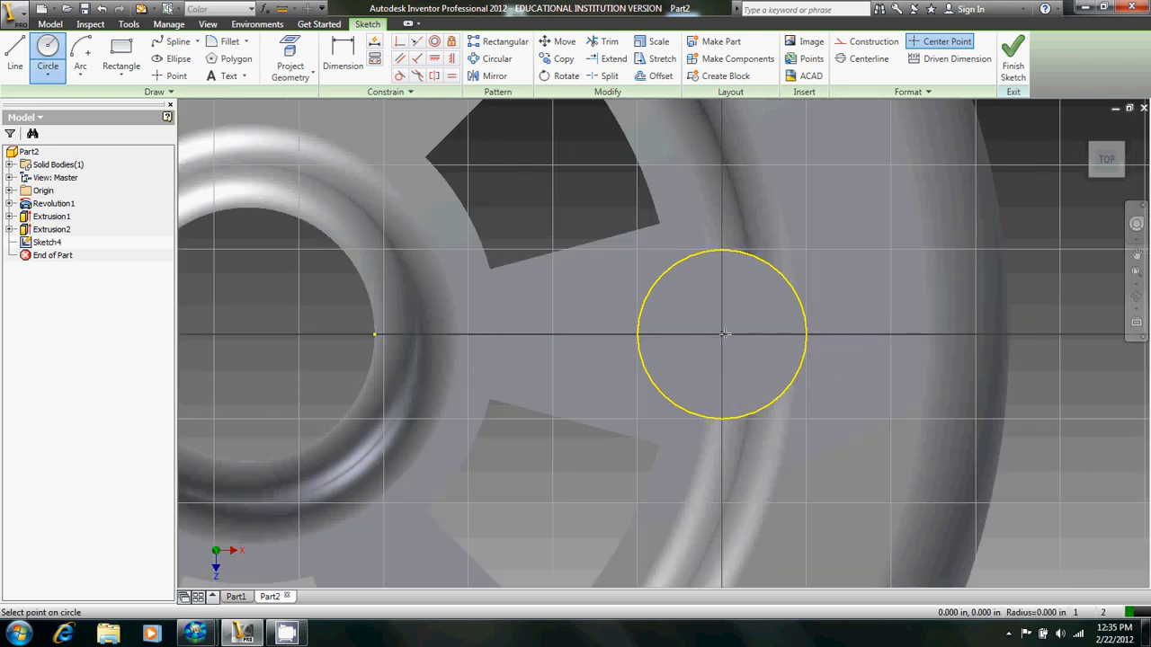
pyautogui.click(723, 336)
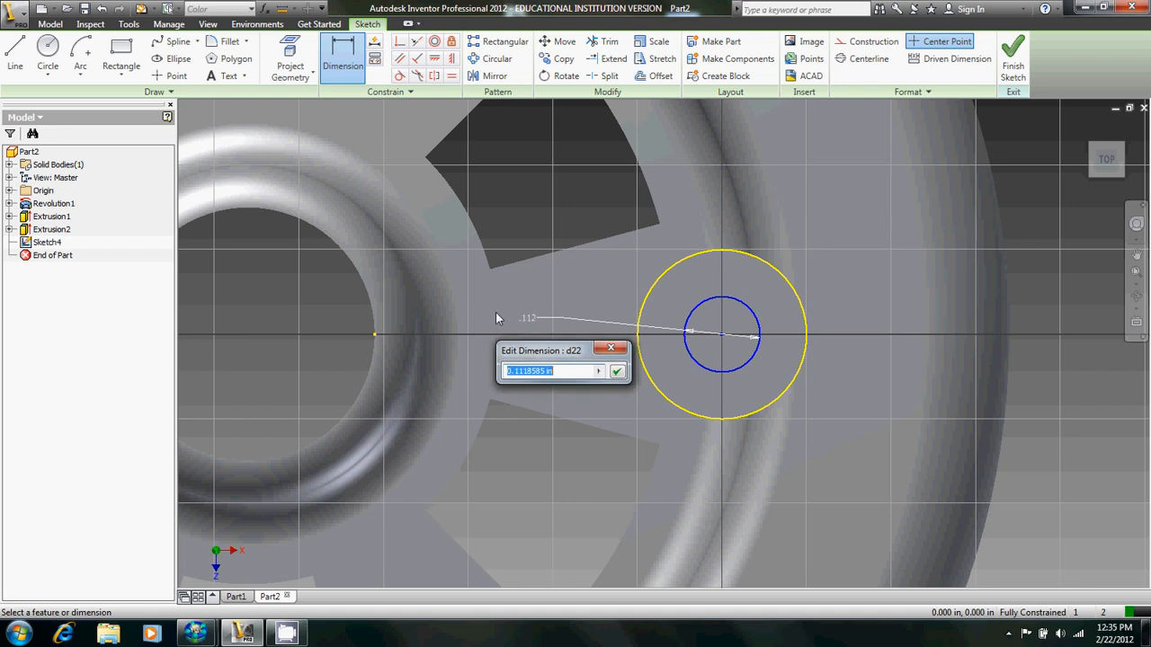
pyautogui.write('.1')
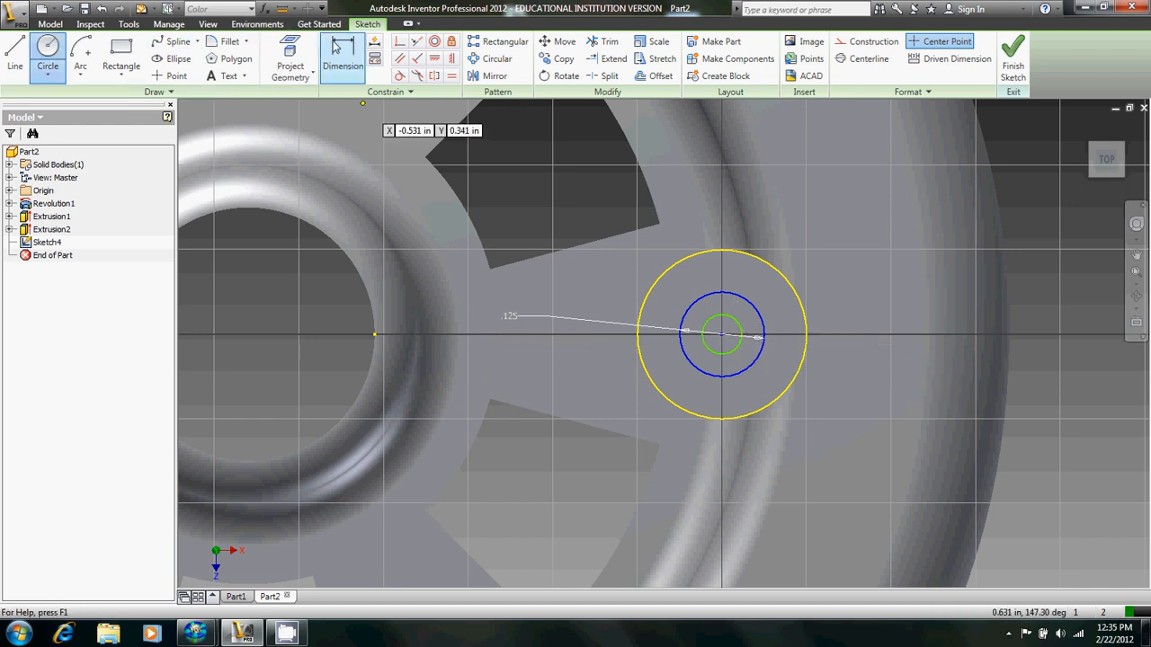
# Draw a smaller concentric circle and dimension its diameter at .063.
pyautogui.click(341, 58)
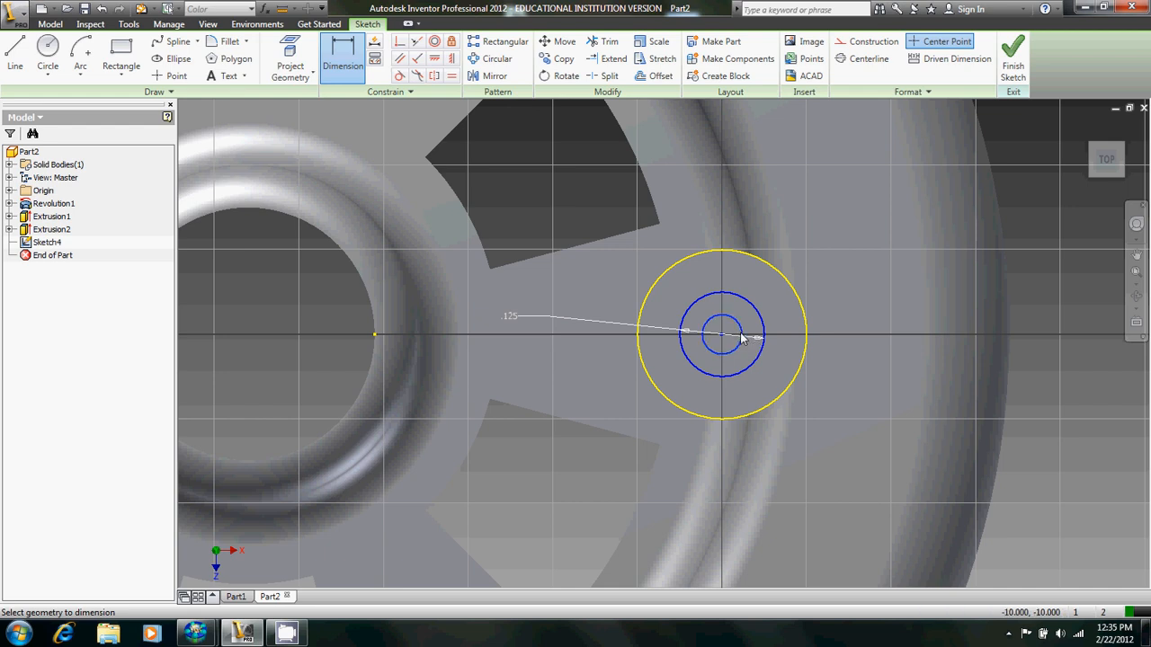
pyautogui.click(719, 357)
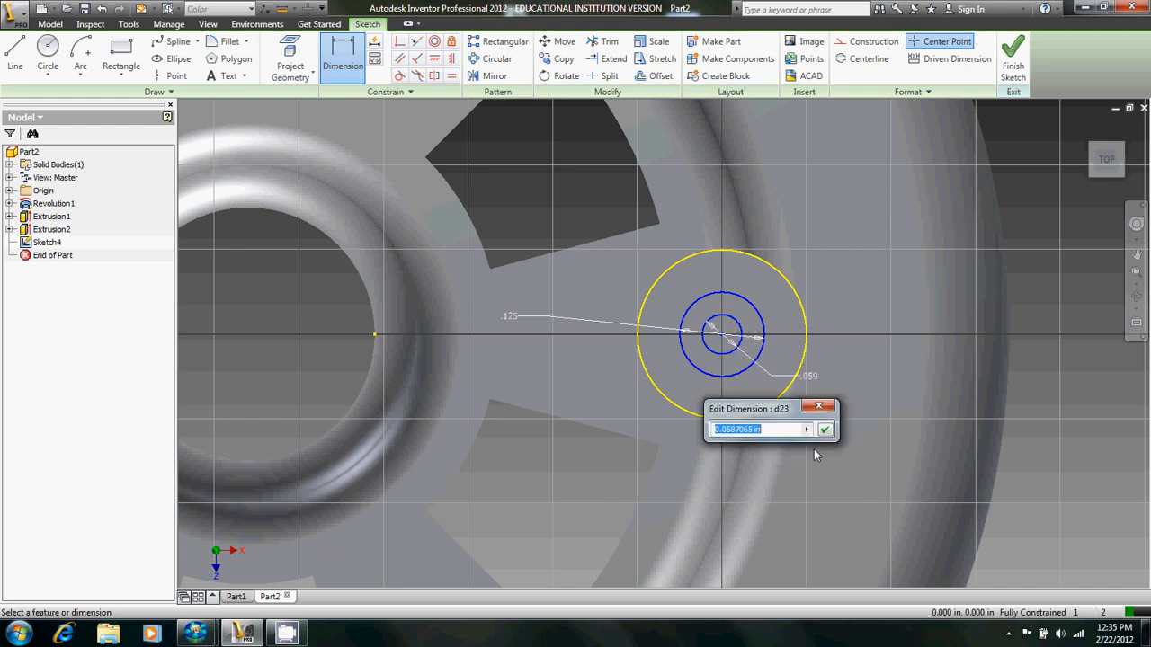
pyautogui.write('.063')
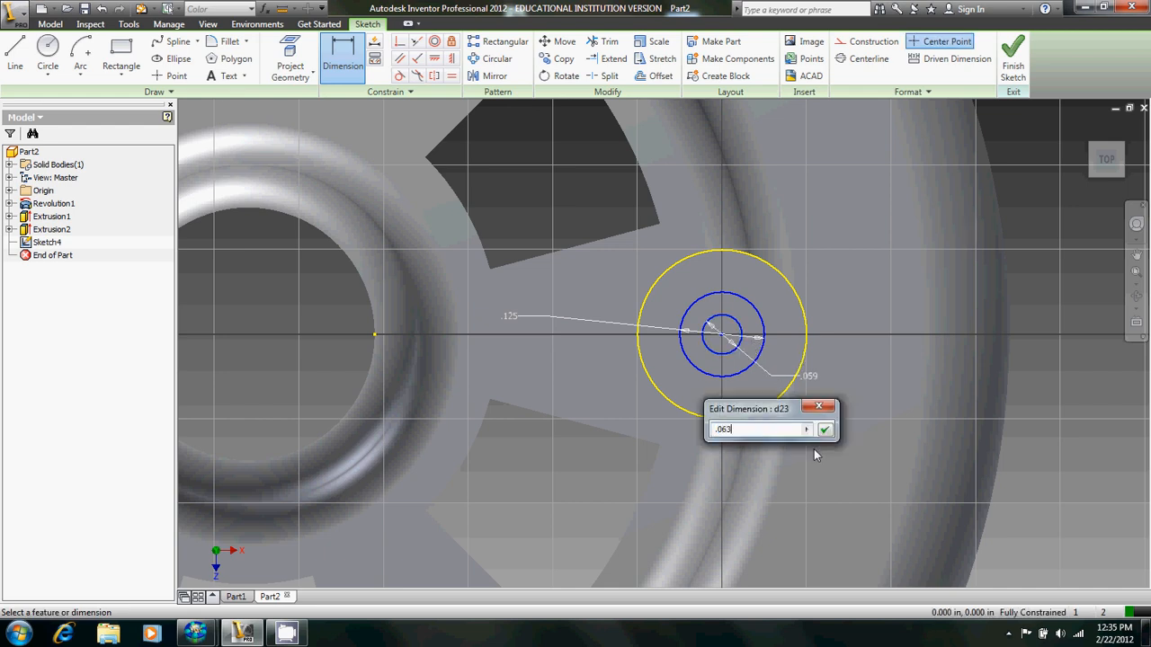
pyautogui.write('.064')
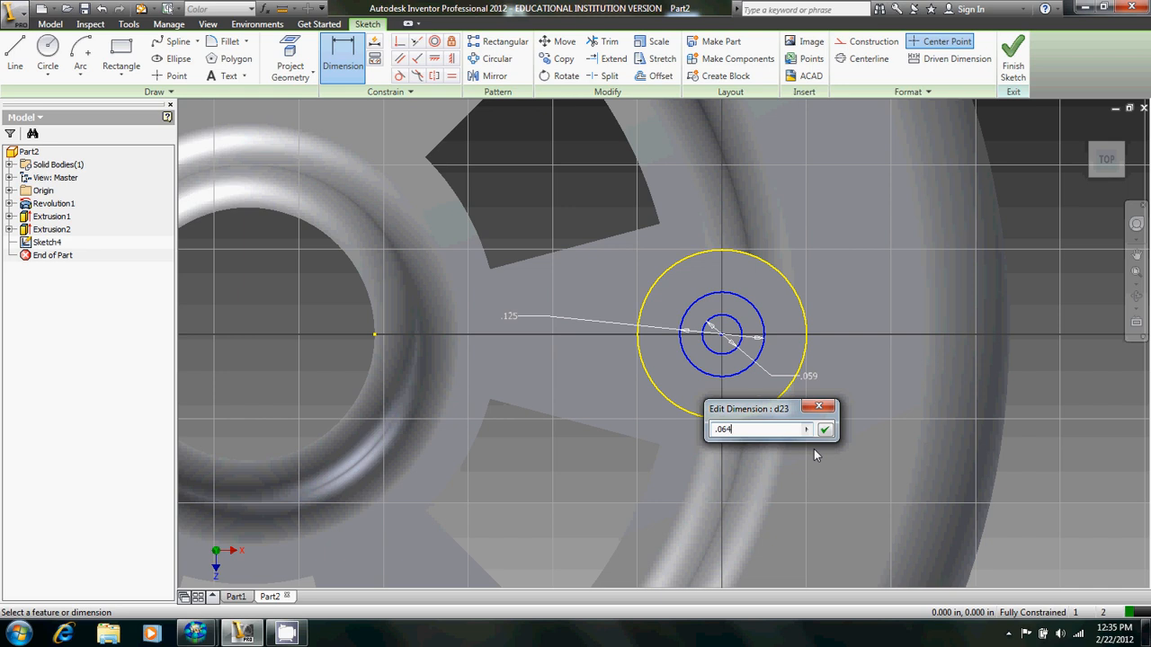
pyautogui.click(823, 428)
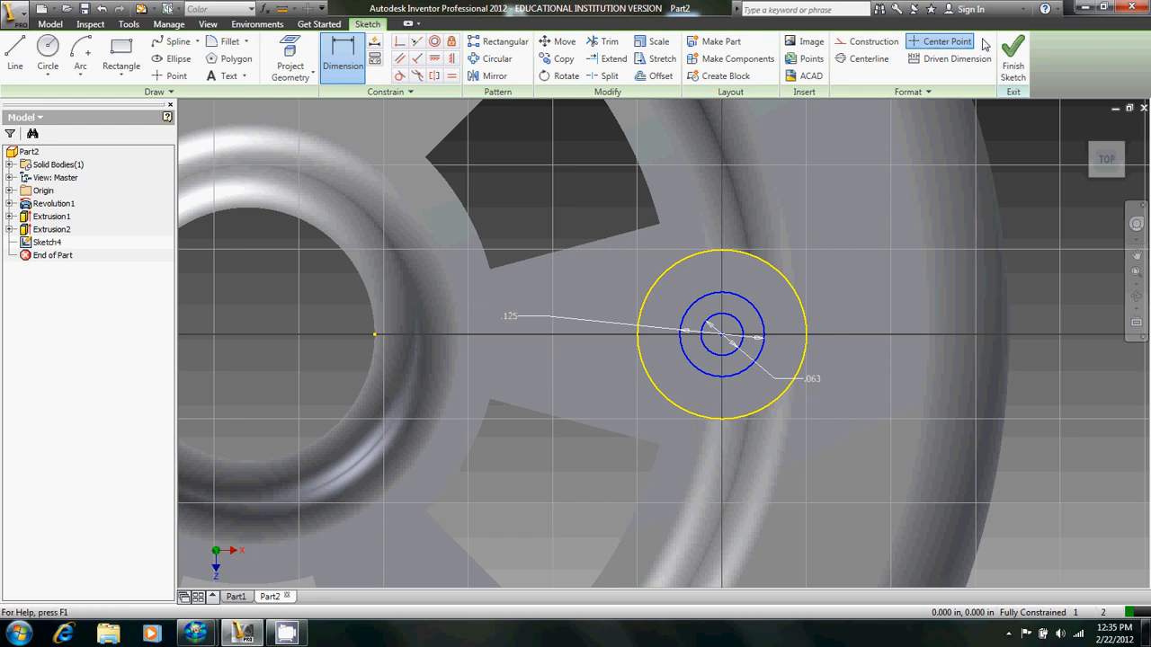
# Finish the sketch and extrude the circle profile .125 in the reversed direction to form the pin nub.
pyautogui.click(1013, 50)
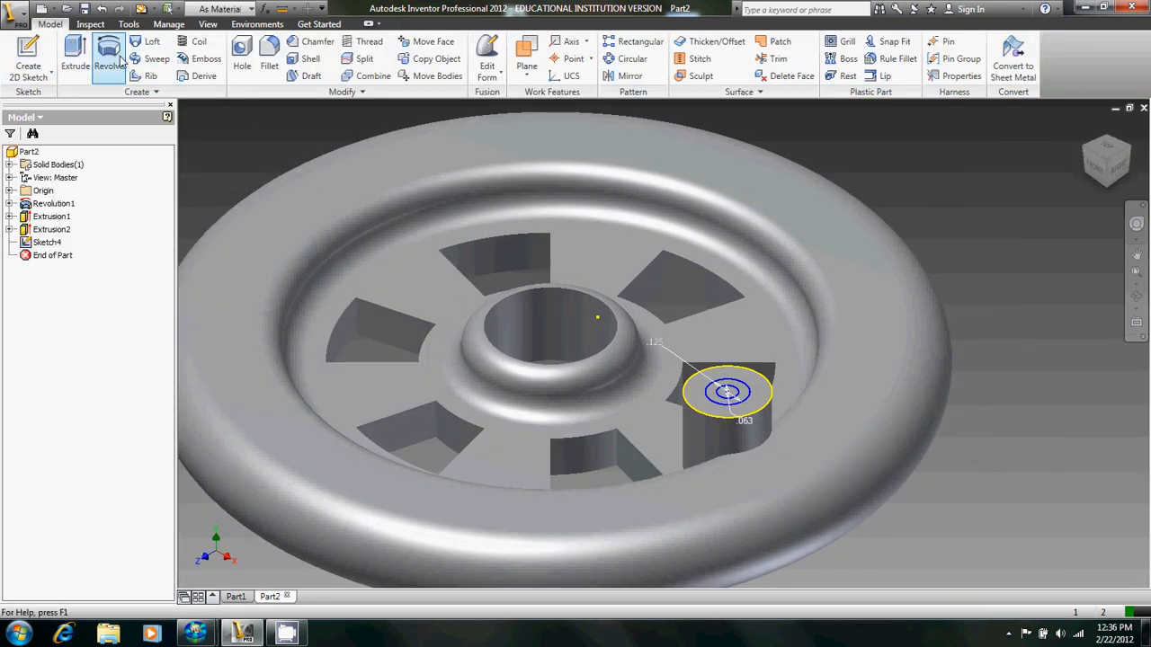
pyautogui.click(76, 54)
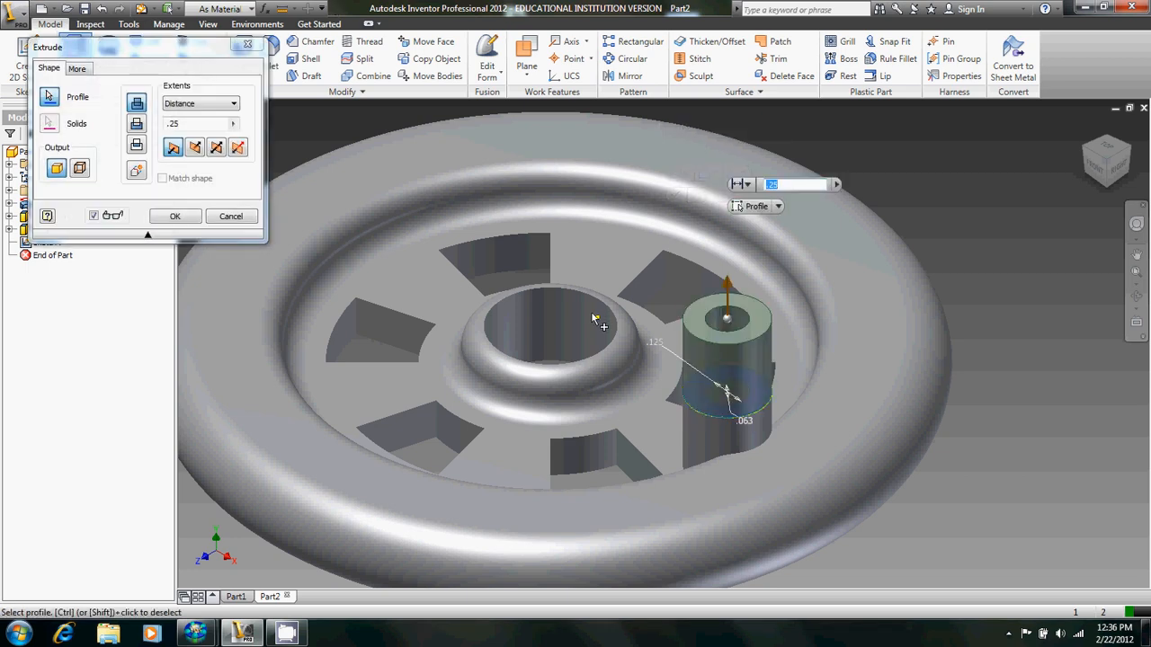
pyautogui.click(195, 147)
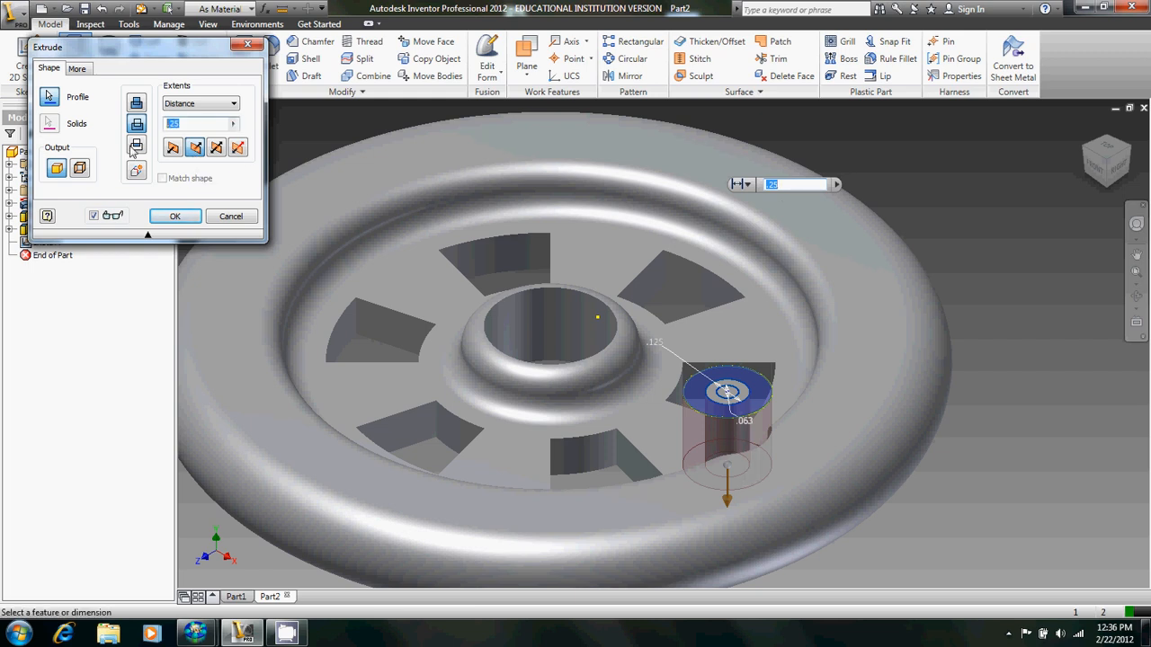
pyautogui.write('.125')
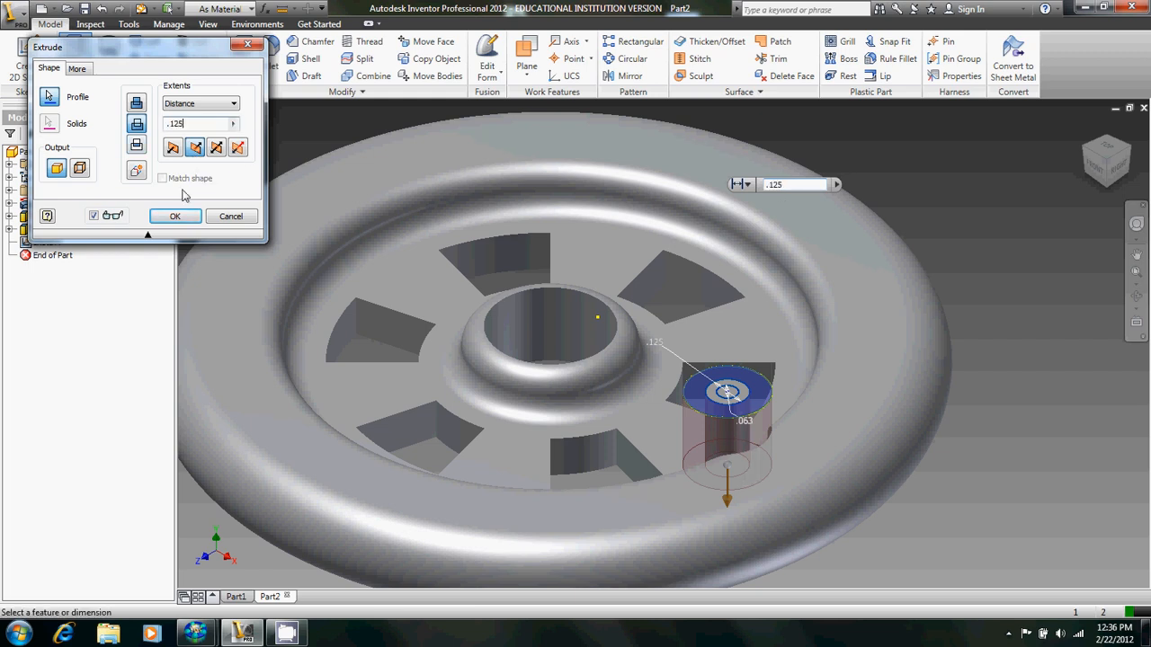
pyautogui.click(174, 216)
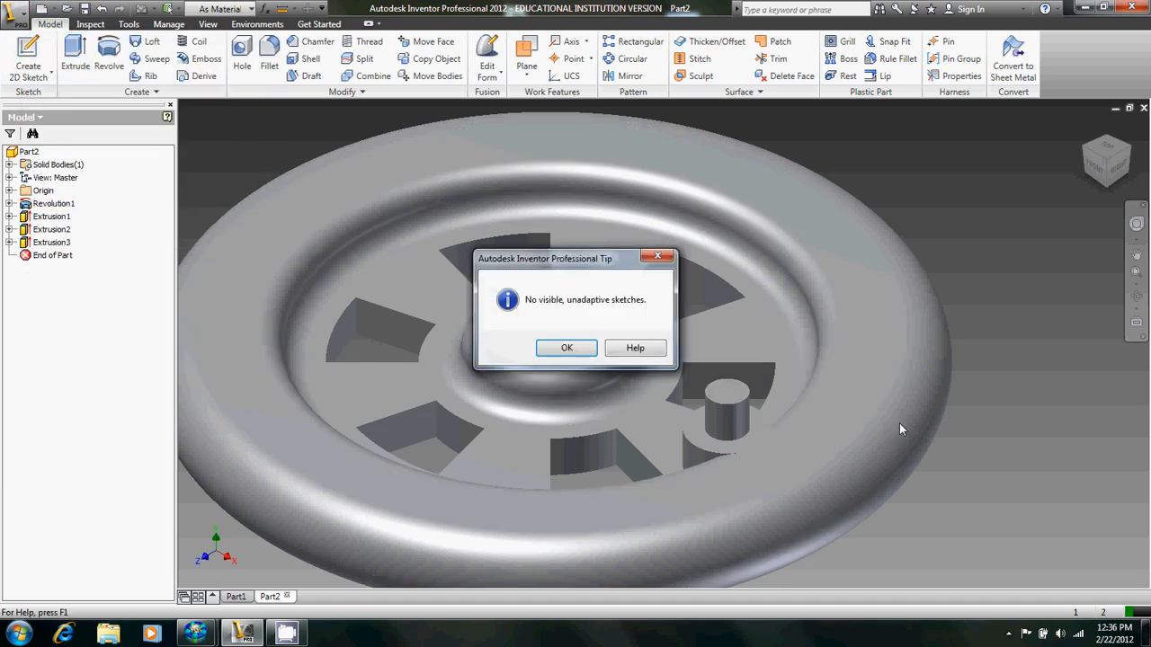
pyautogui.click(566, 349)
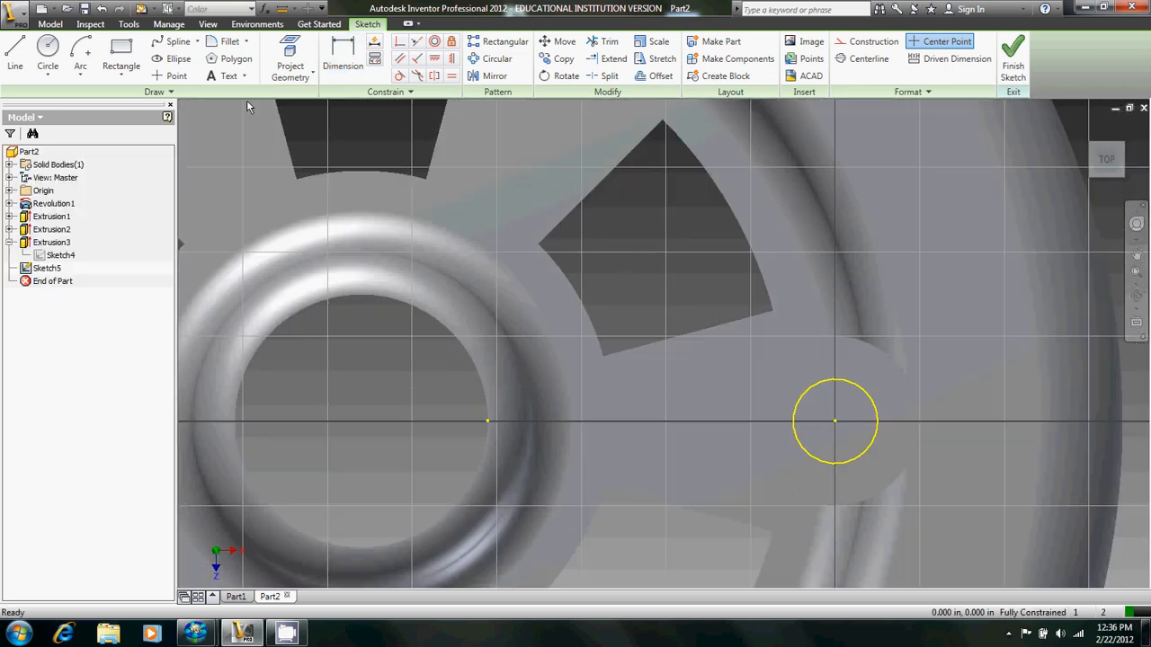
# Draw a .0625 circle at the nub centre and finish the sketch.
pyautogui.click(46, 53)
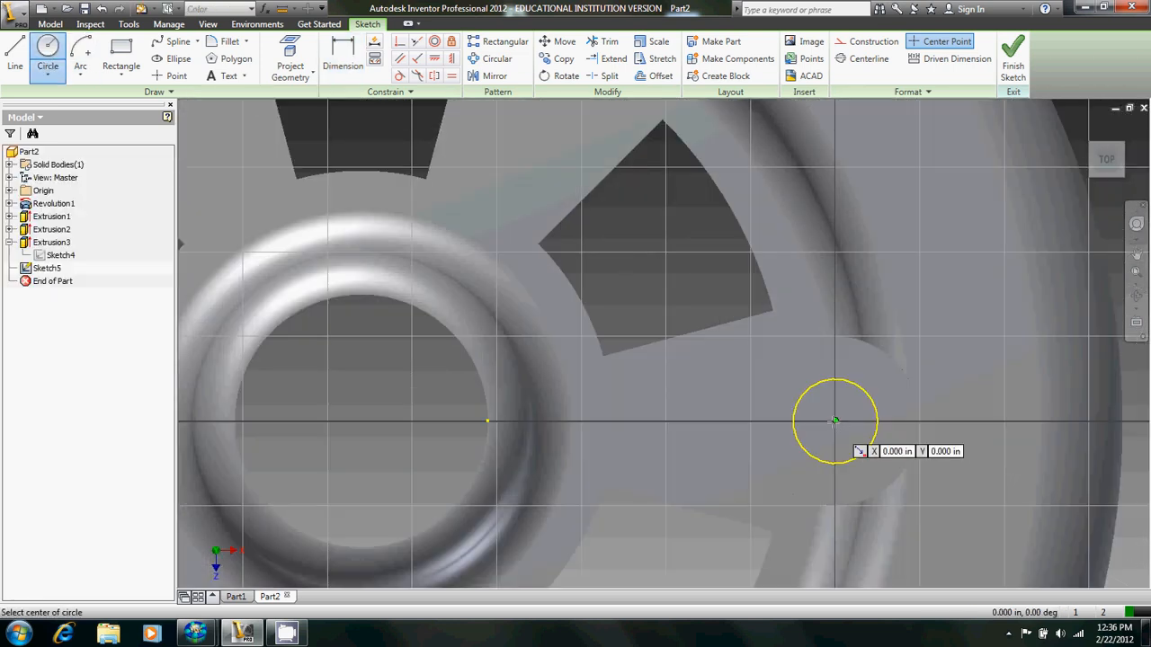
pyautogui.click(834, 423)
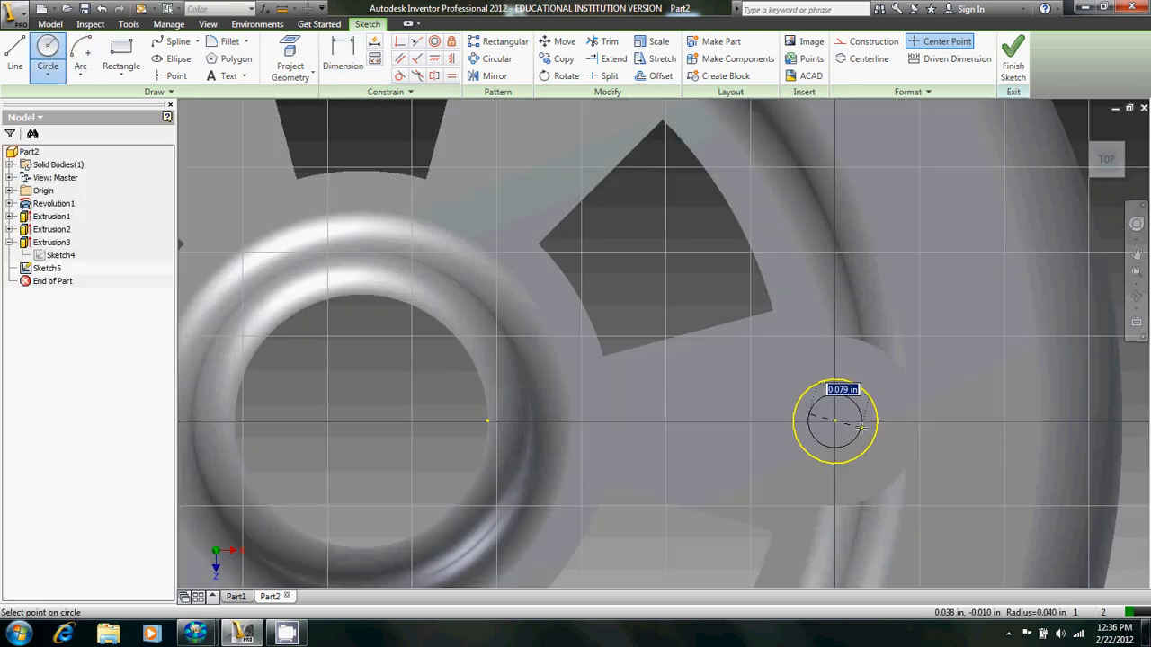
pyautogui.write('.0625')
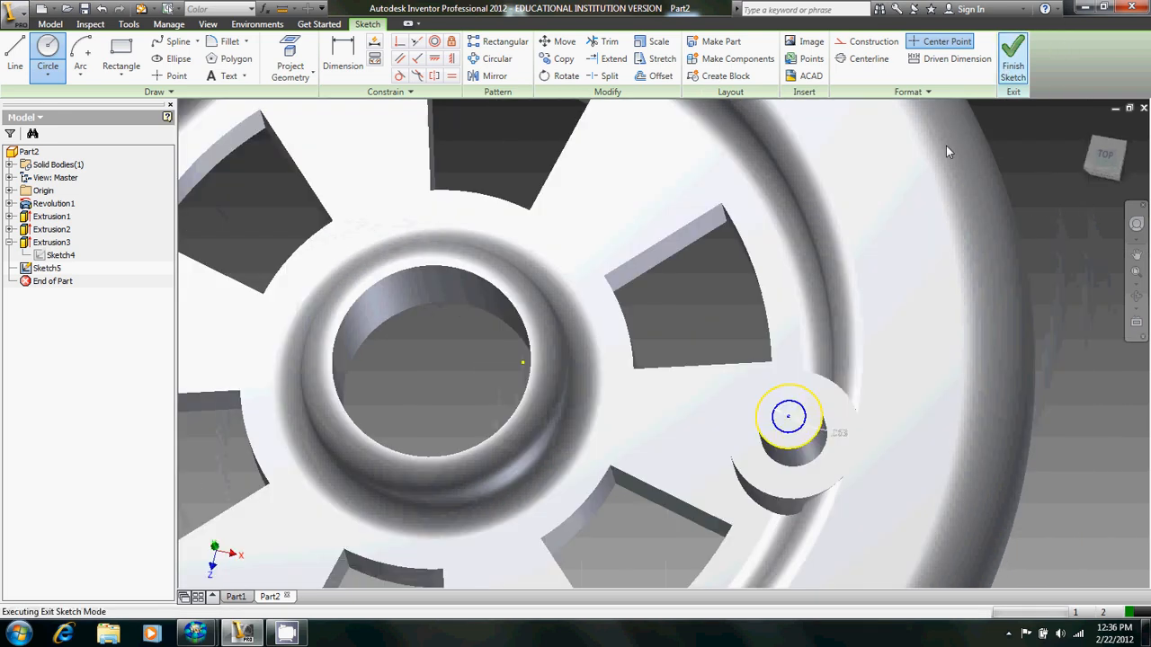
pyautogui.click(1013, 58)
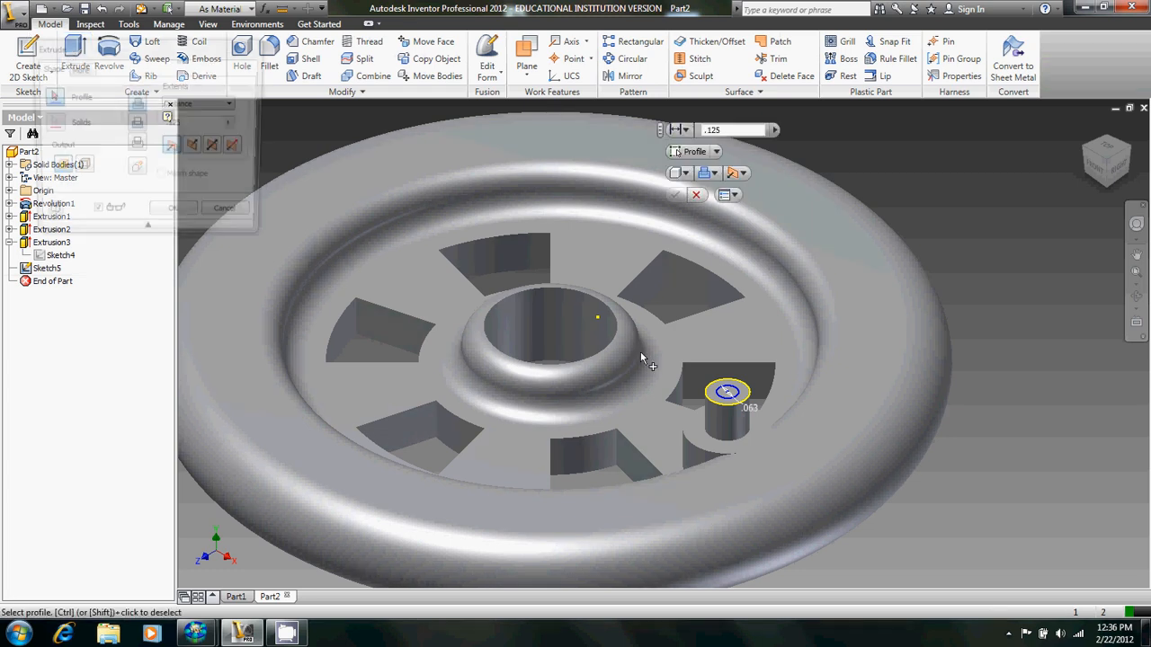
# Extrude the circle as a cut .25 deep through the nub.
pyautogui.click(726, 392)
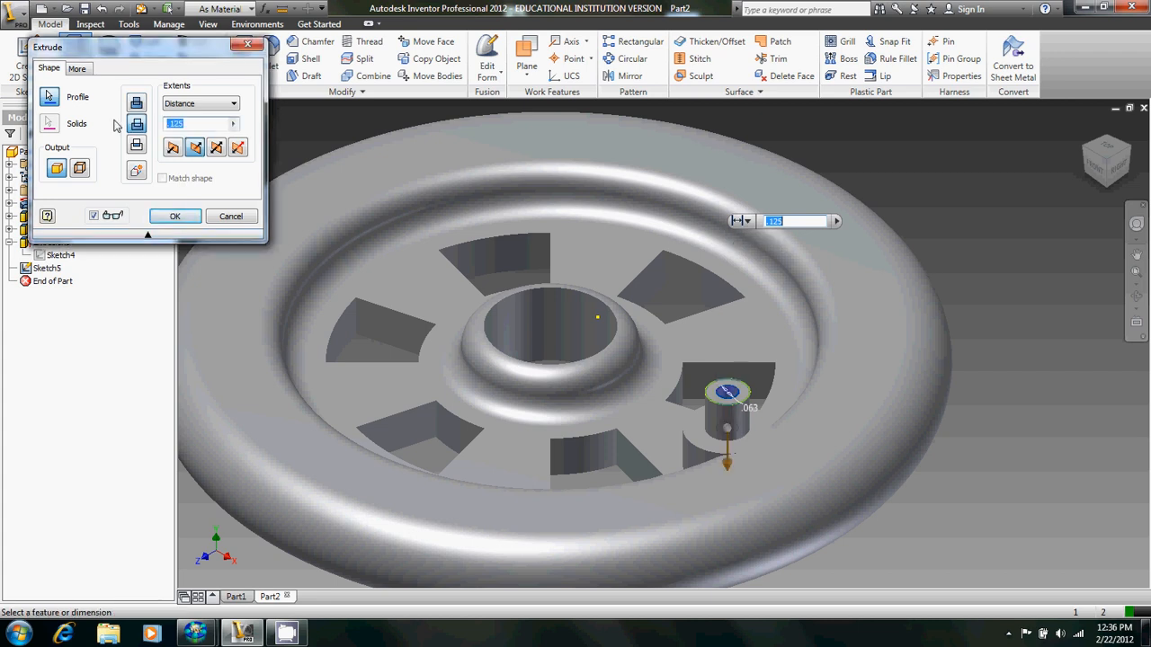
pyautogui.write('.25')
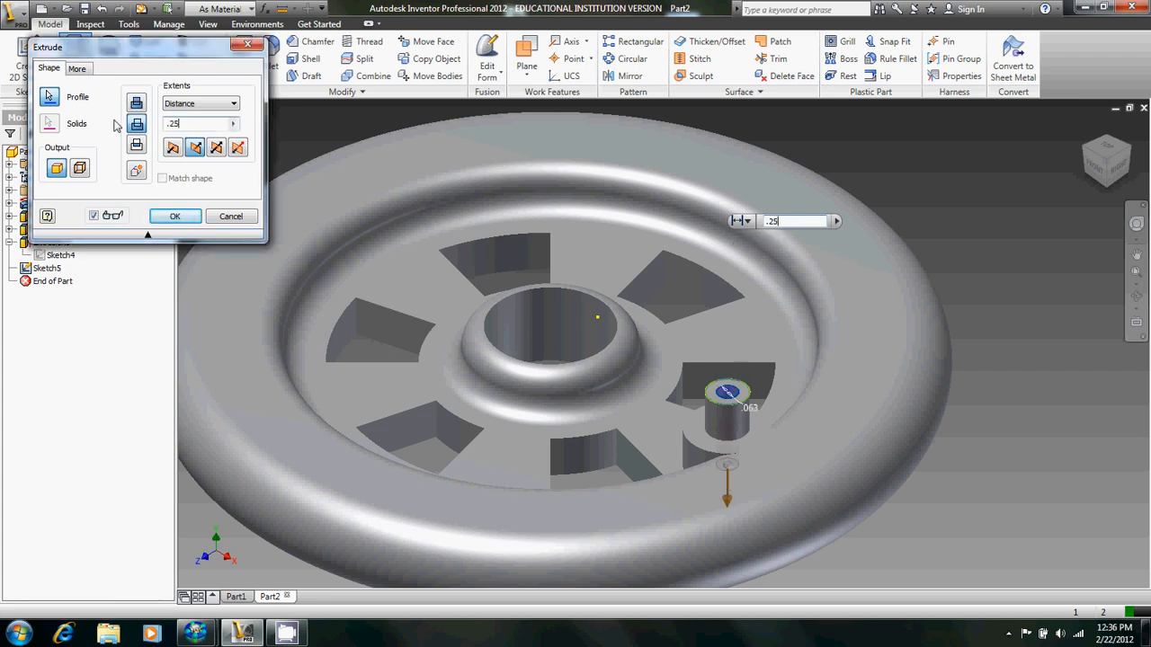
pyautogui.click(175, 216)
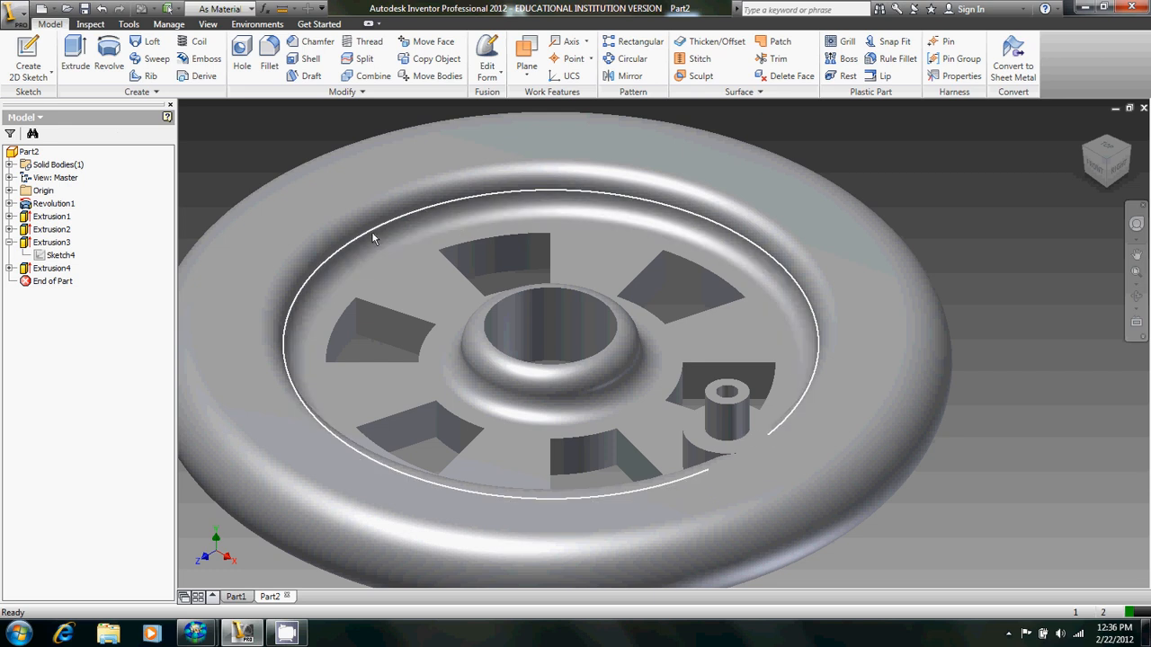